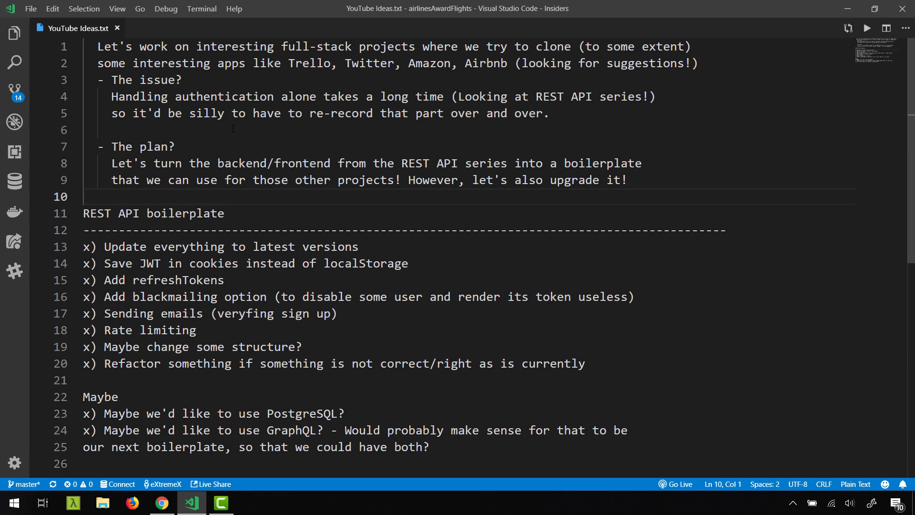
mouse_move(649, 108)
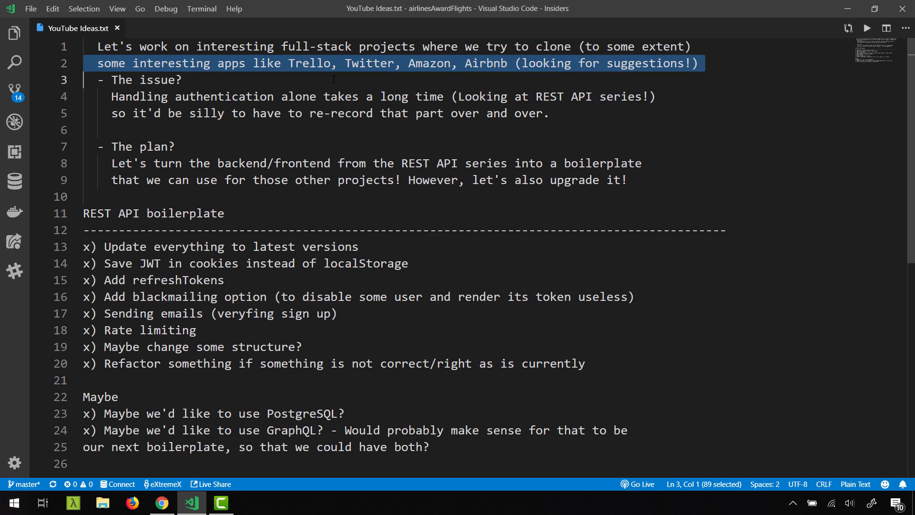
- Read through the repository README, picking out the authentication phrase and the security vulnerabilities warning
double_click(429, 63)
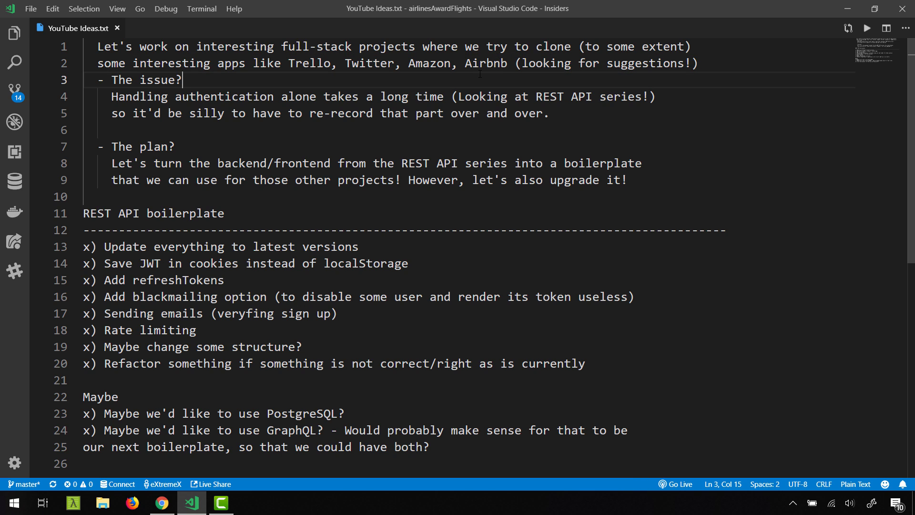
left_click_drag(522, 63, 699, 63)
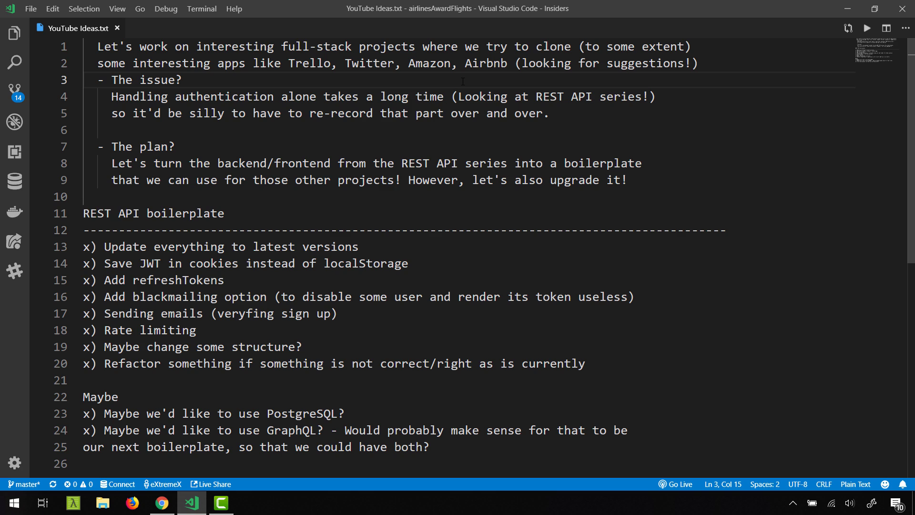
left_click_drag(111, 96, 303, 96)
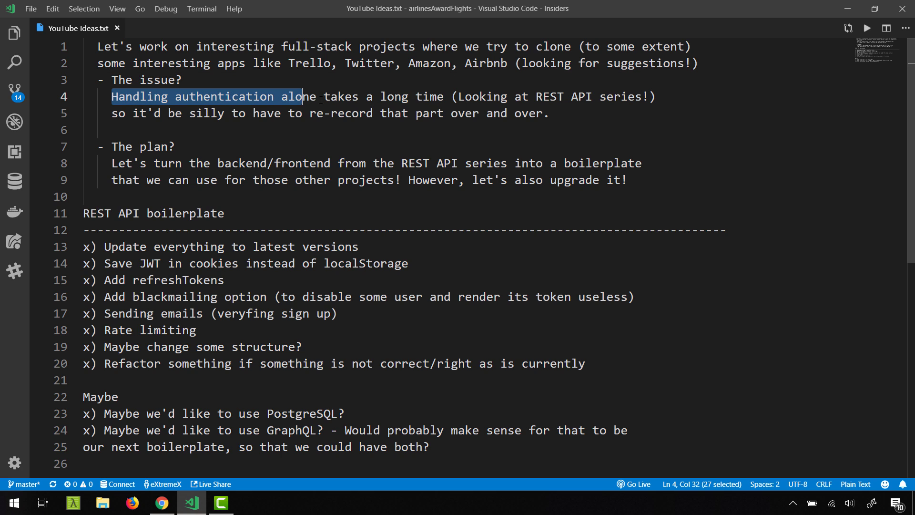
left_click(379, 130)
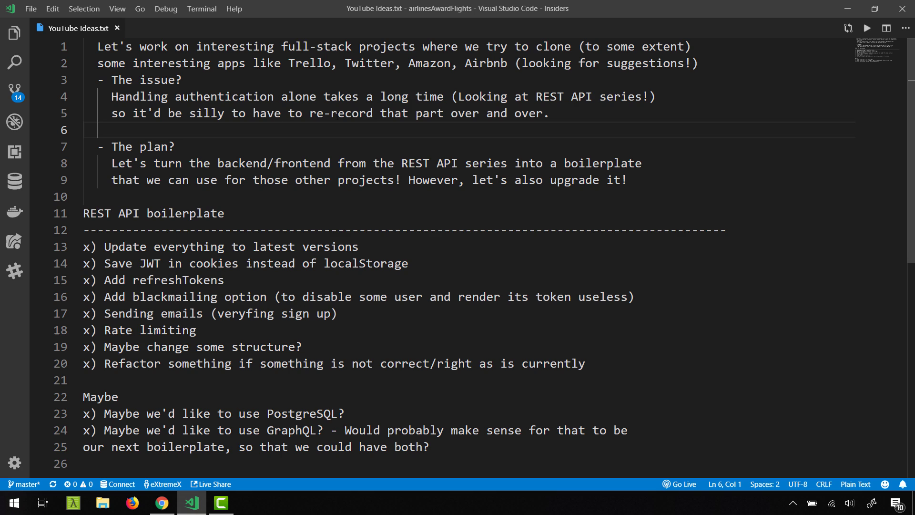
left_click_drag(109, 147, 175, 146)
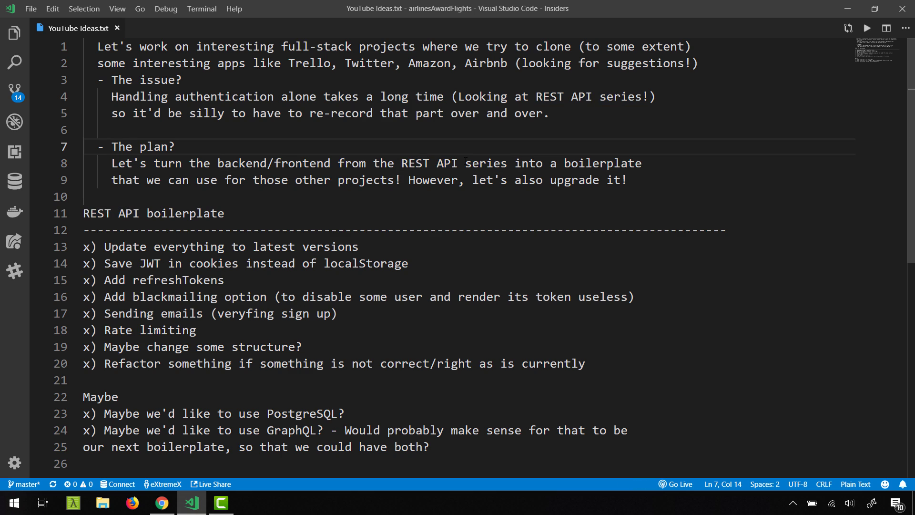
double_click(599, 163)
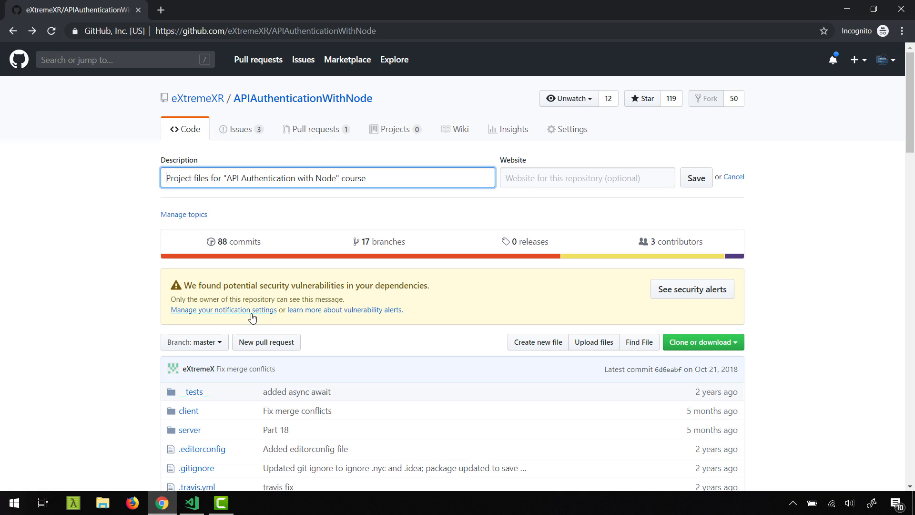
scroll("down", 3)
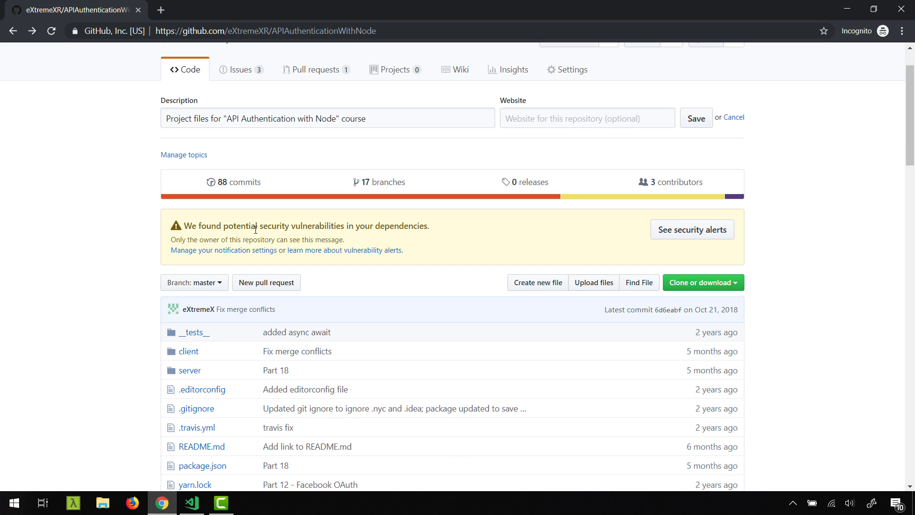
left_click_drag(201, 226, 428, 226)
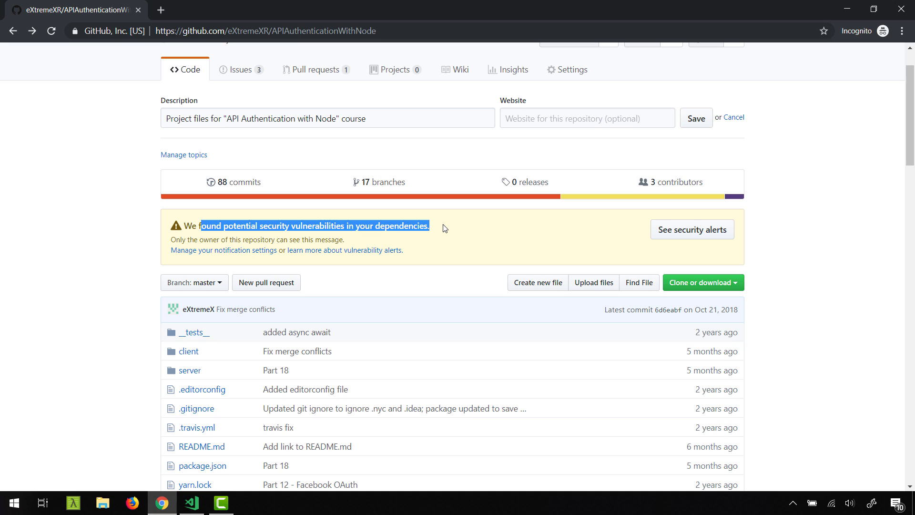
left_click(443, 227)
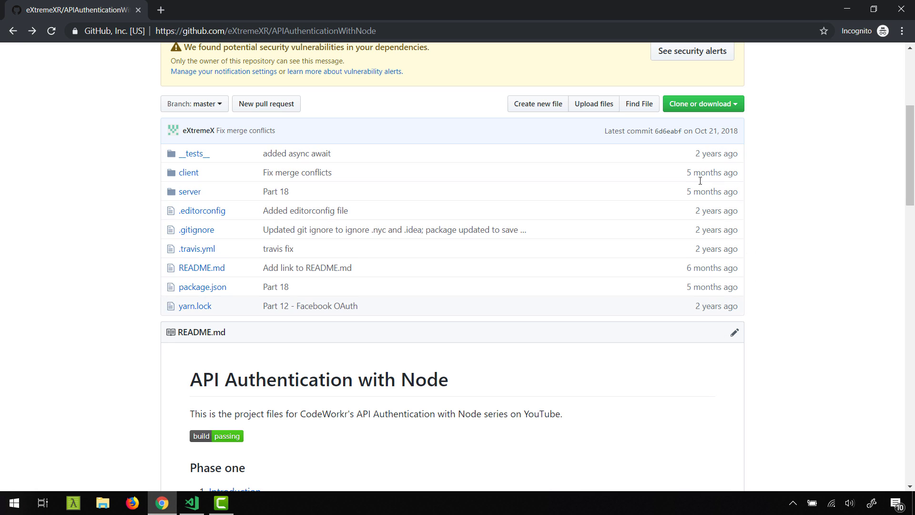
- Browse the repository's open issues and read the unauthorized error on signin bug description
left_click(236, 128)
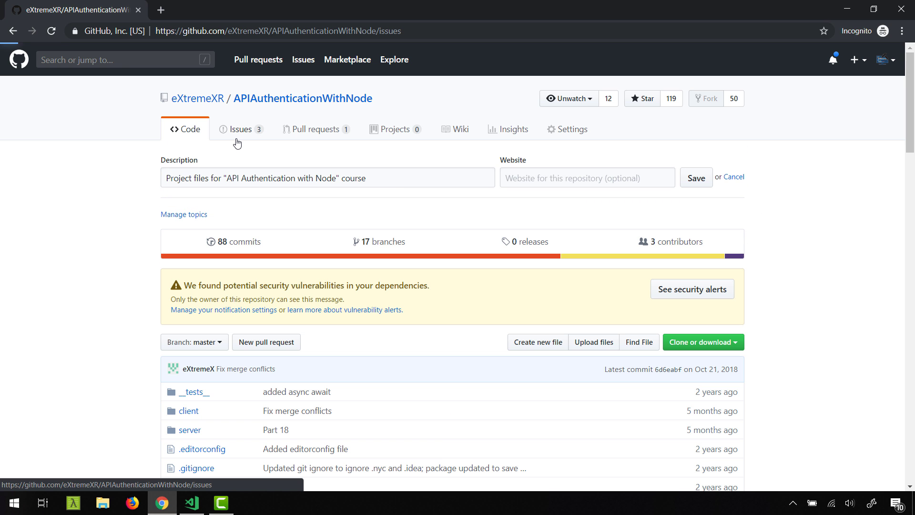
left_click(239, 129)
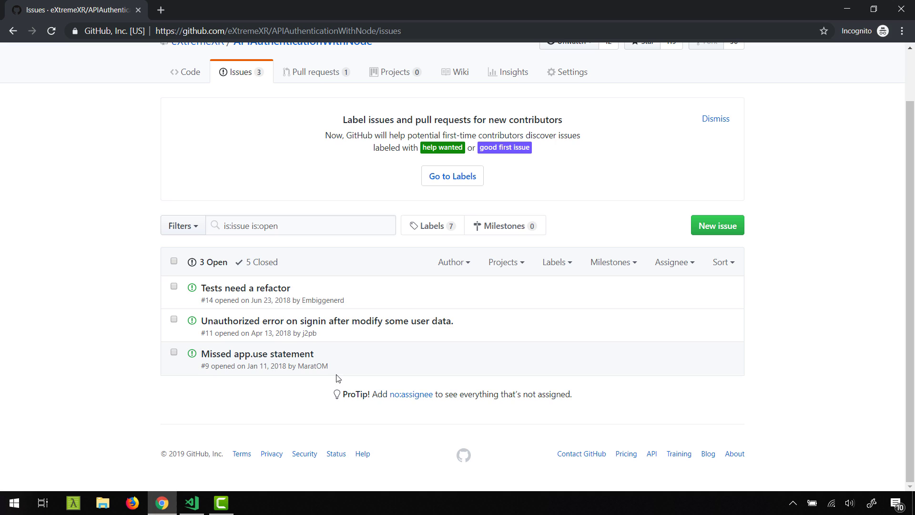
mouse_move(261, 298)
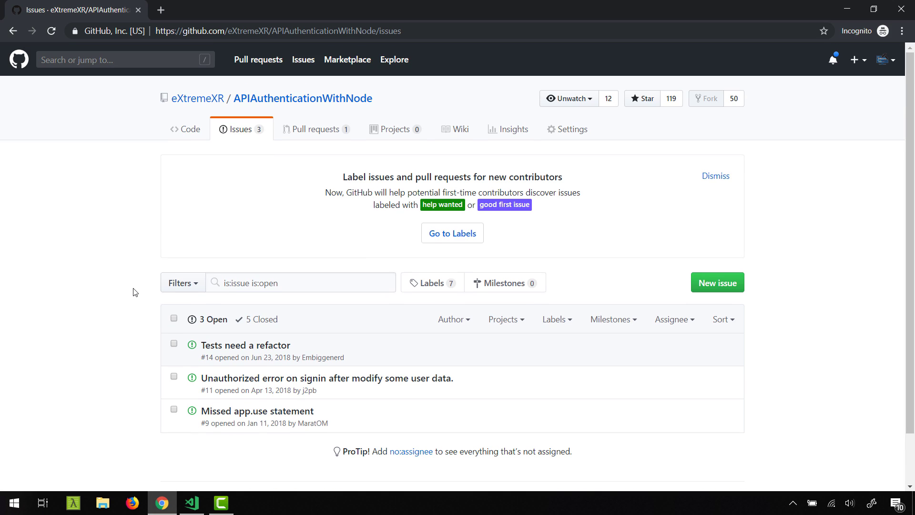
scroll("down", 3)
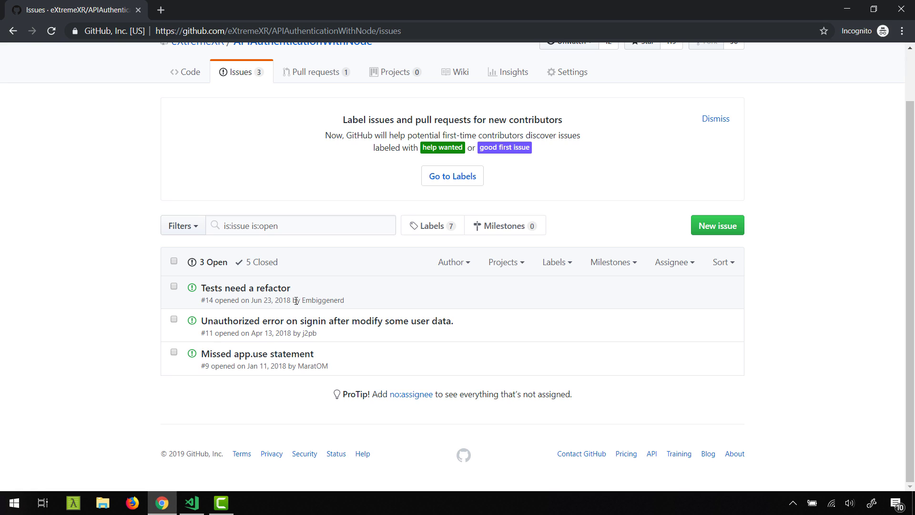
mouse_move(360, 366)
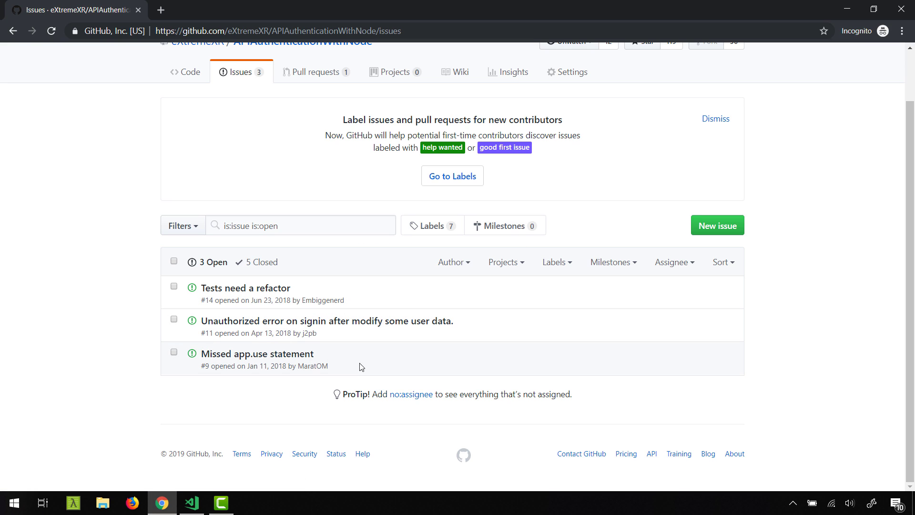
left_click(327, 321)
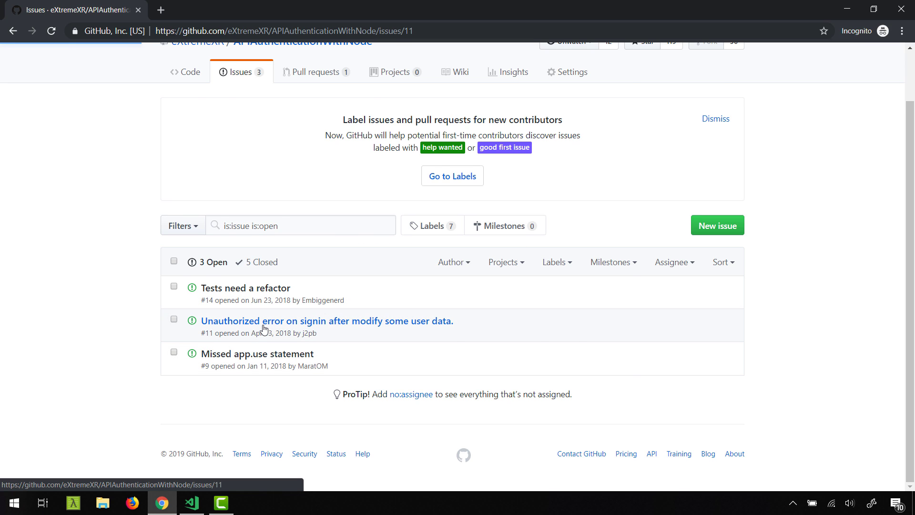
left_click(327, 321)
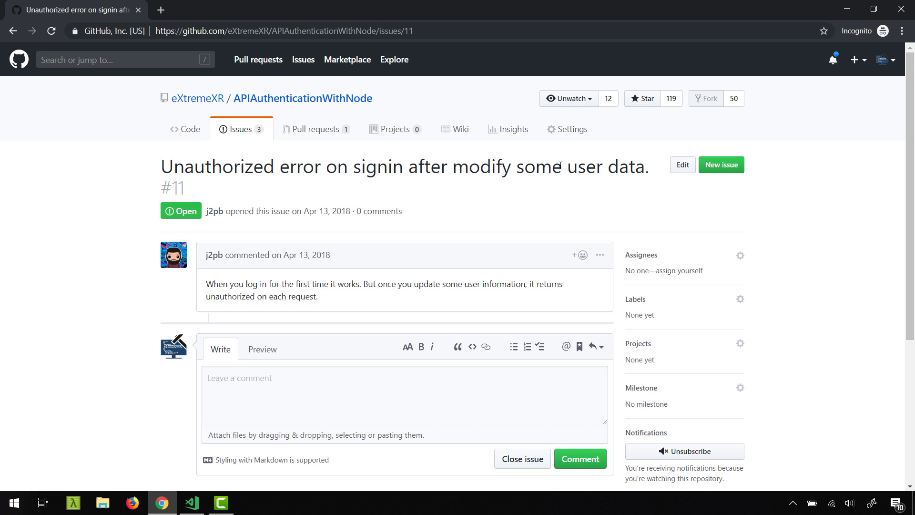
left_click_drag(245, 284, 363, 284)
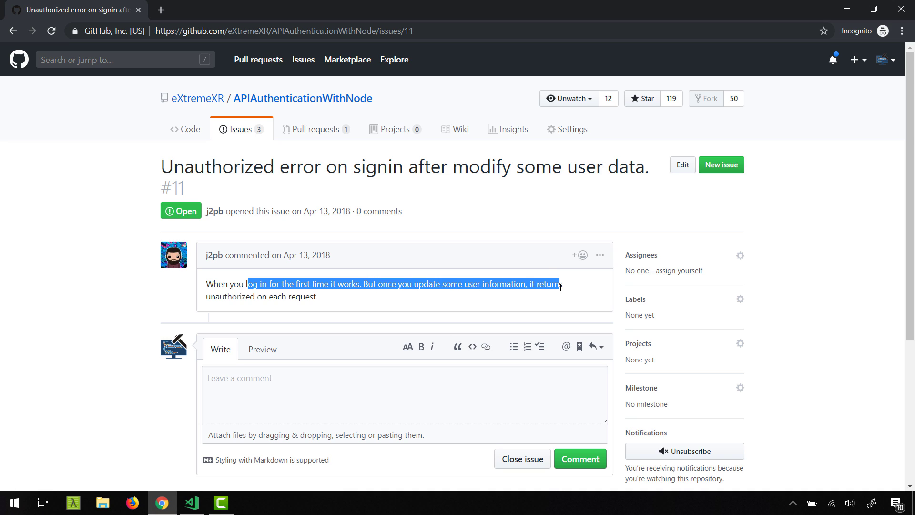
left_click(538, 299)
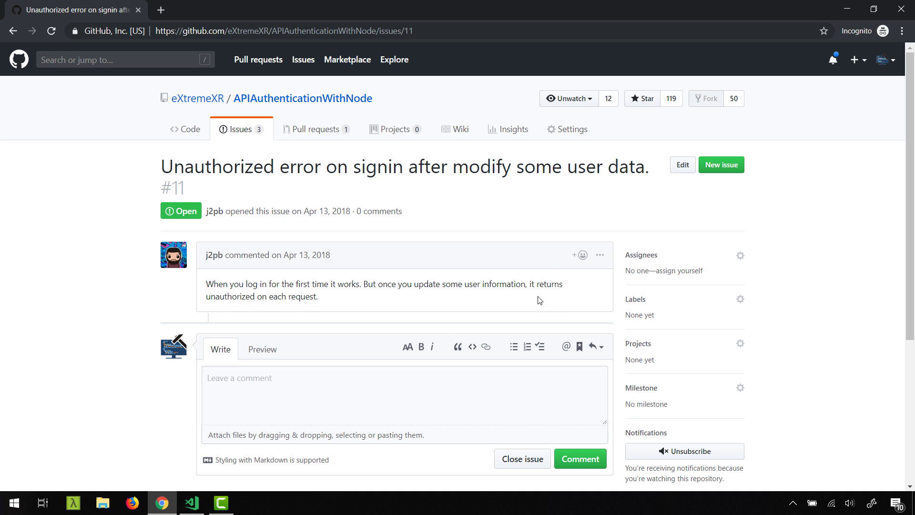
left_click_drag(228, 284, 319, 296)
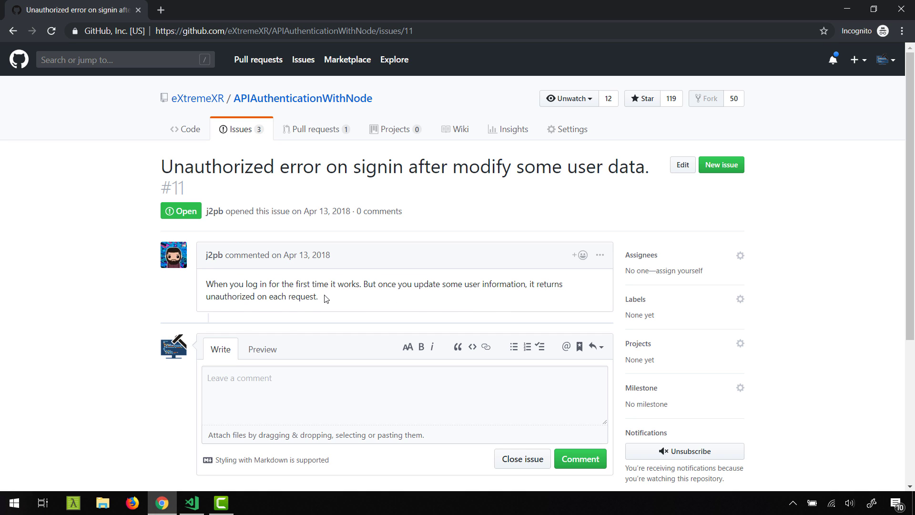
- Read the Missed app.use statement issue, then go back to the repository's code page
left_click(239, 129)
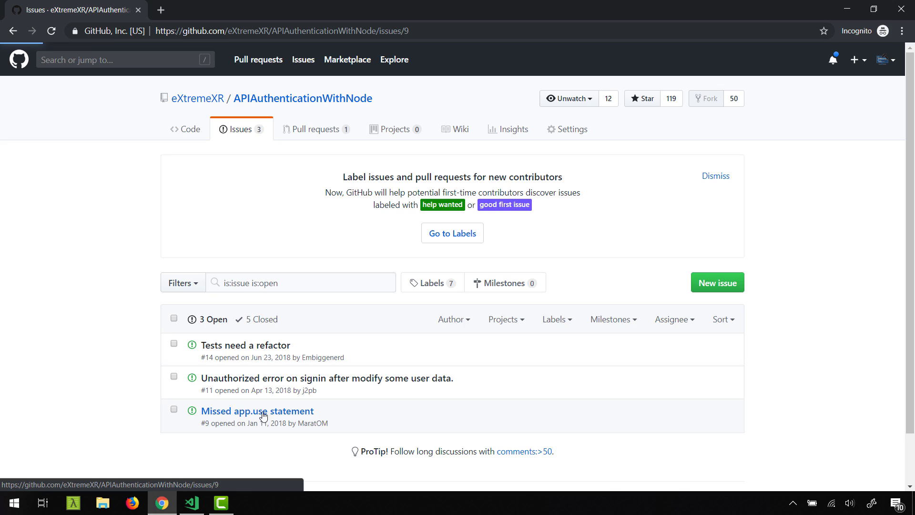
left_click(257, 409)
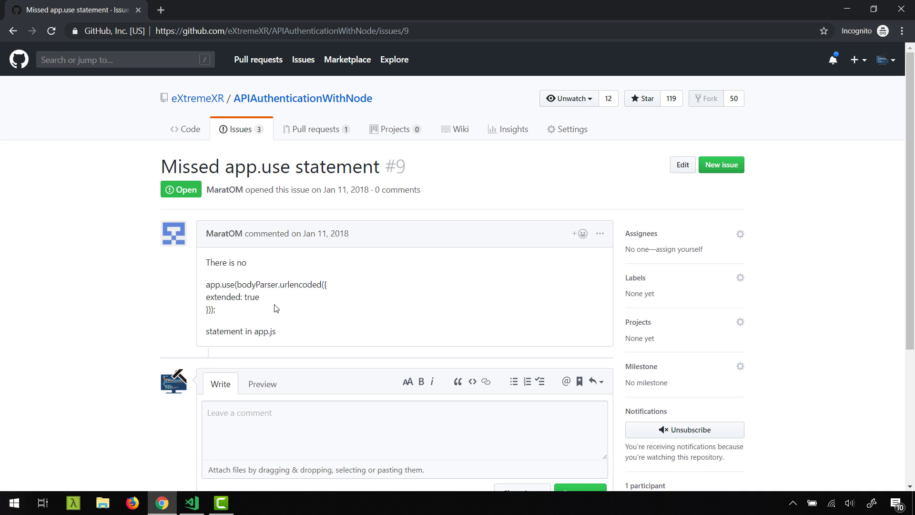
left_click_drag(237, 284, 215, 309)
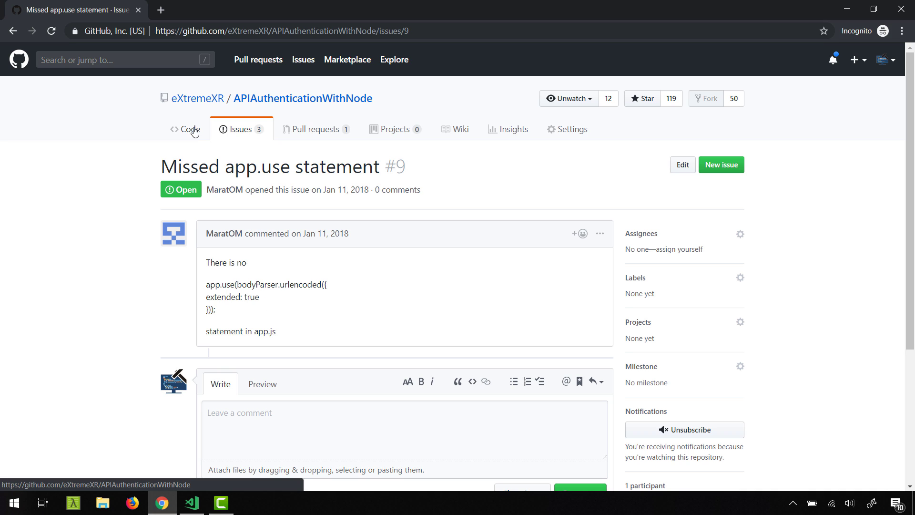
left_click(184, 129)
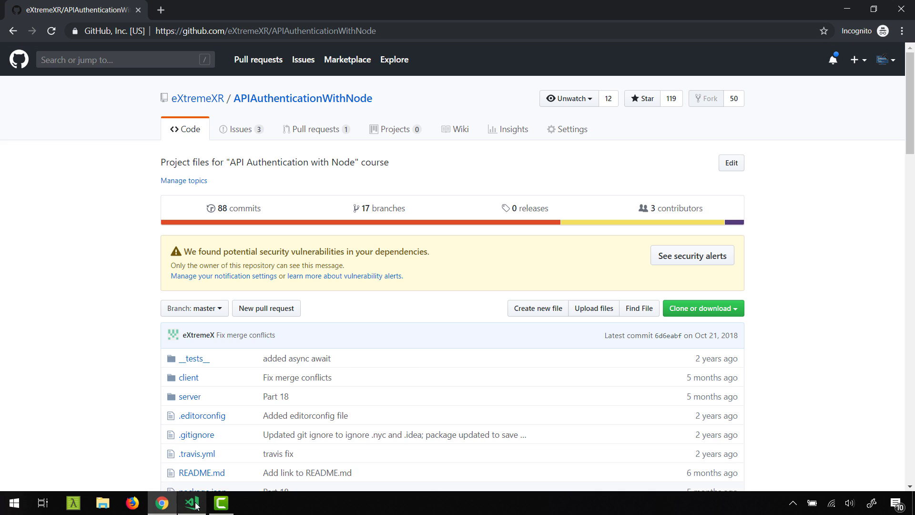
- Back in the YouTube Ideas notes, review the REST API boilerplate heading down to the refreshTokens item
left_click(191, 502)
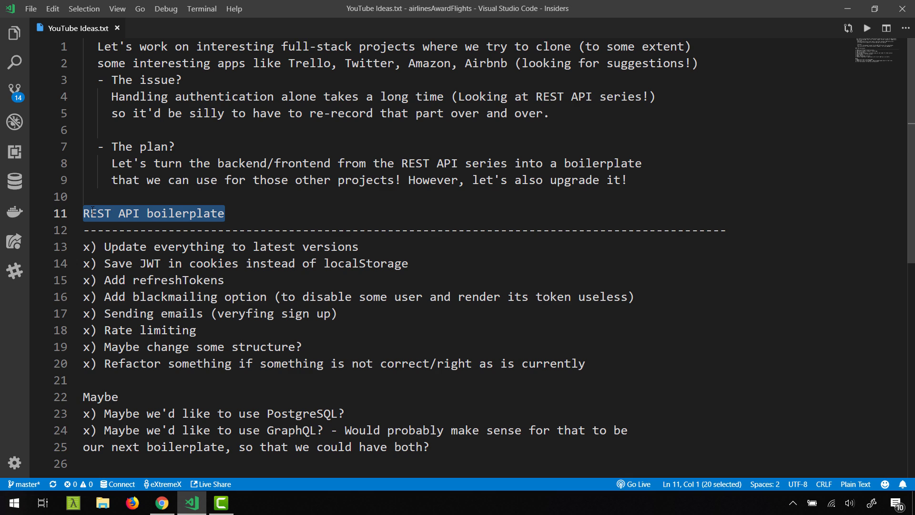
double_click(184, 213)
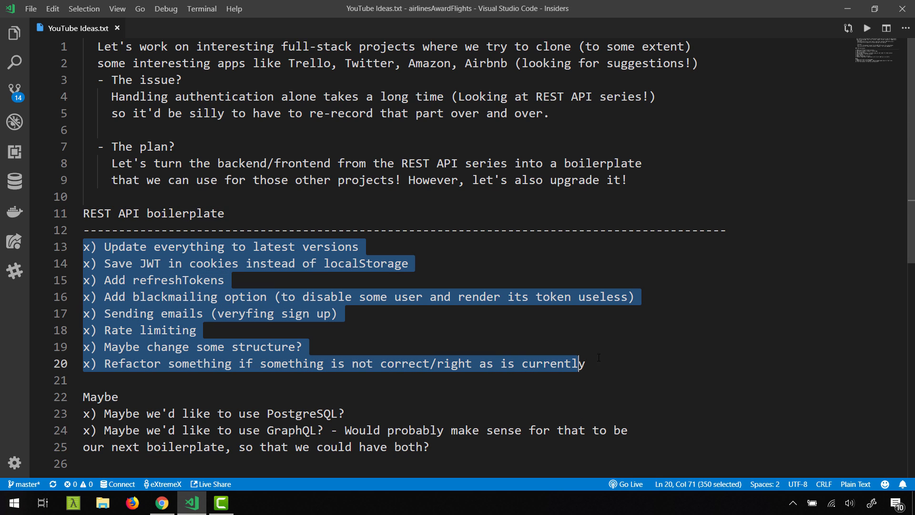
double_click(551, 363)
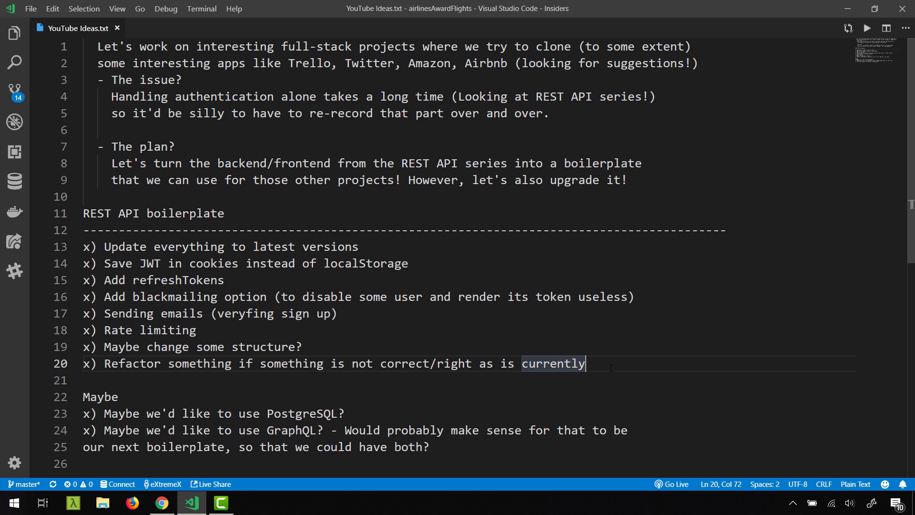
scroll("down", 3)
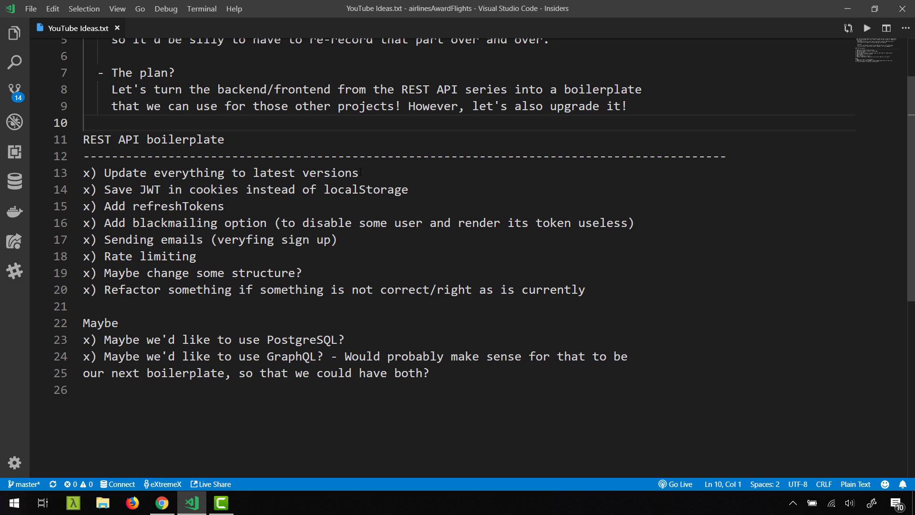
left_click_drag(84, 189, 167, 188)
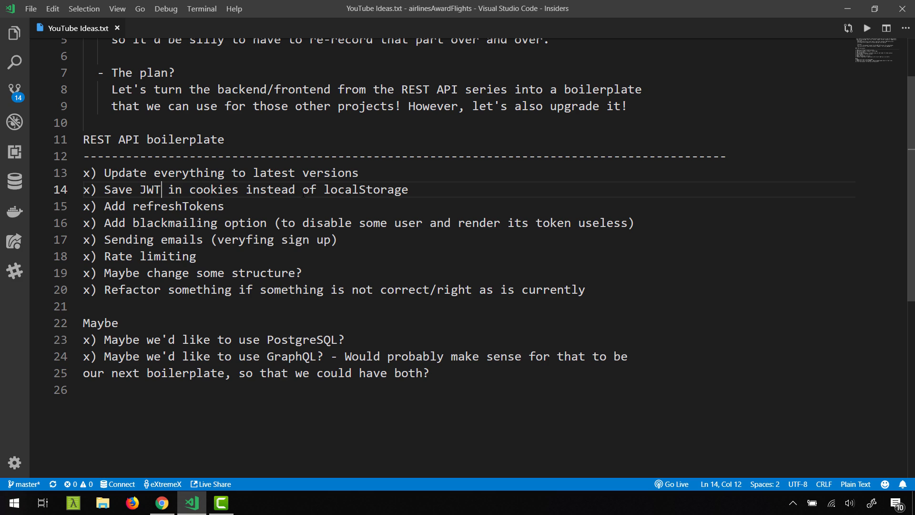
double_click(365, 189)
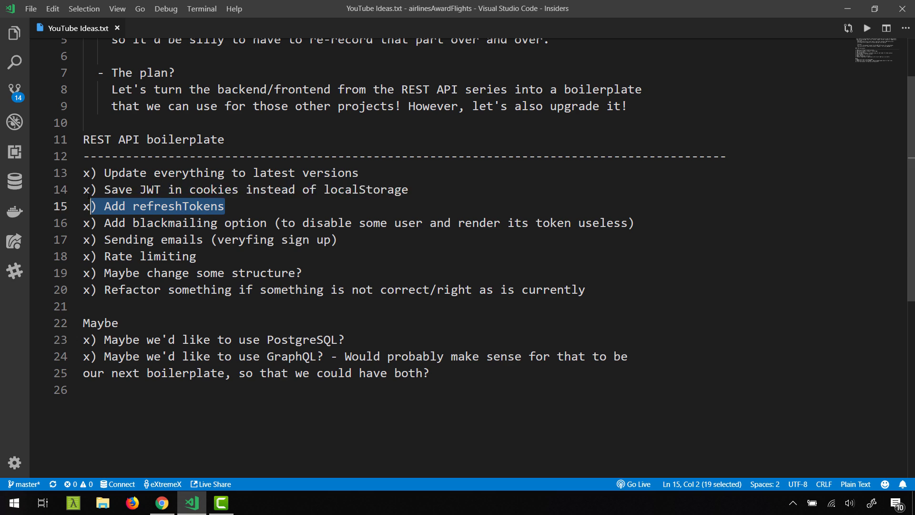
- Compare the JWT-in-cookies and refreshTokens items, highlighting them alternately and then together
left_click(91, 189)
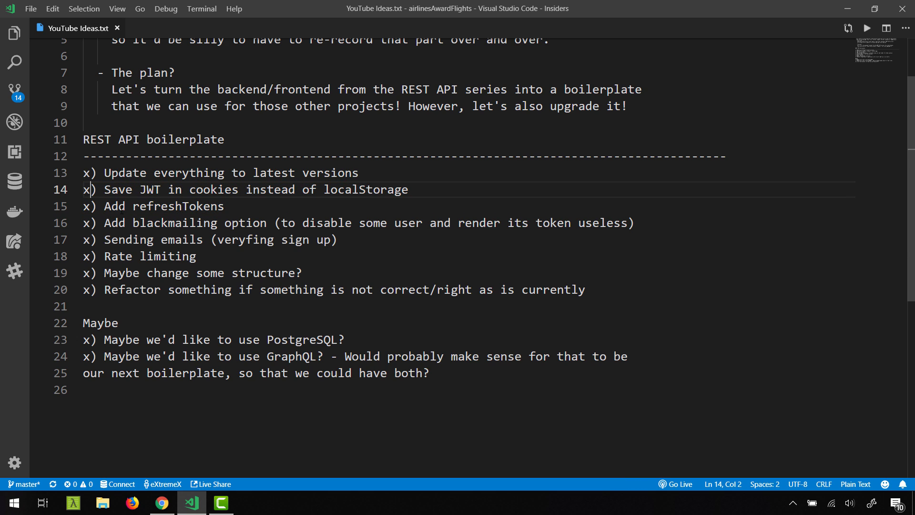
double_click(150, 189)
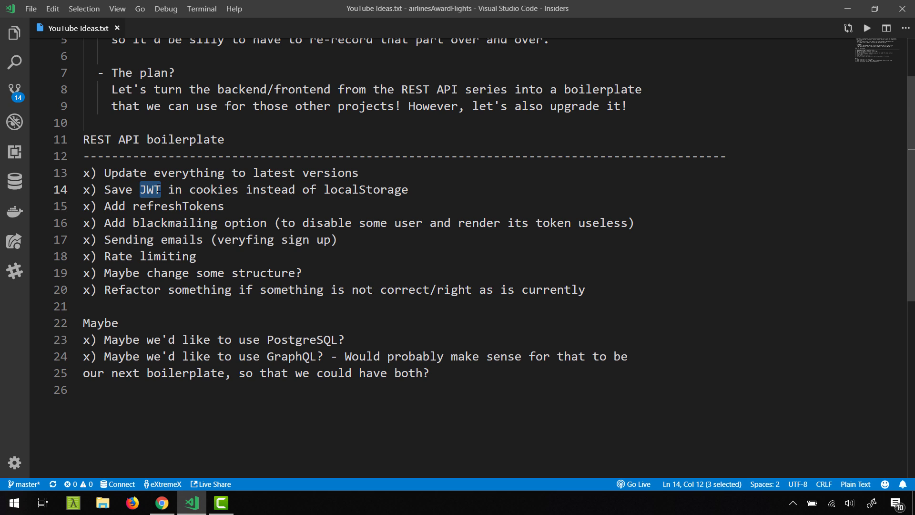
double_click(178, 206)
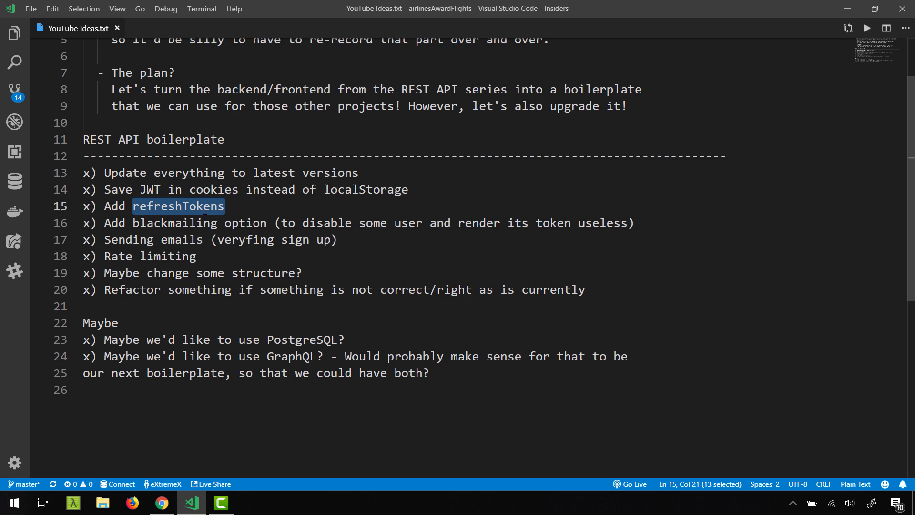
double_click(150, 189)
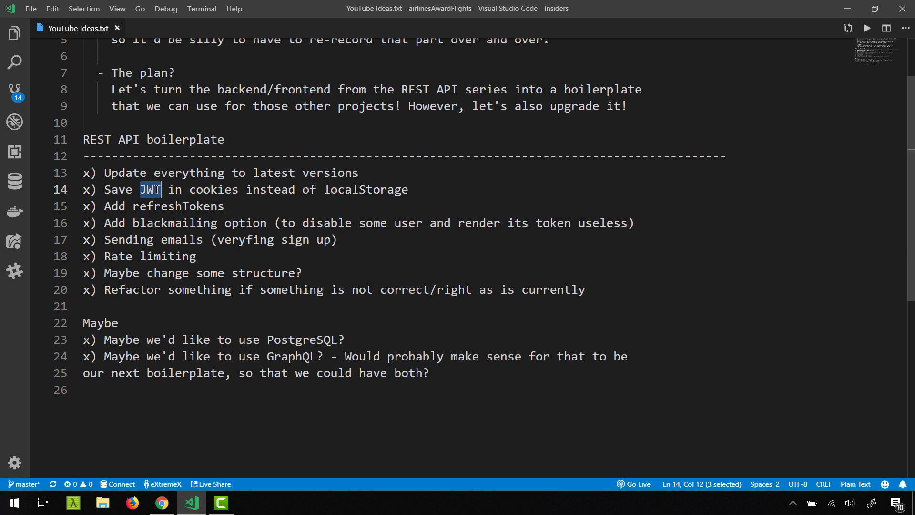
double_click(177, 206)
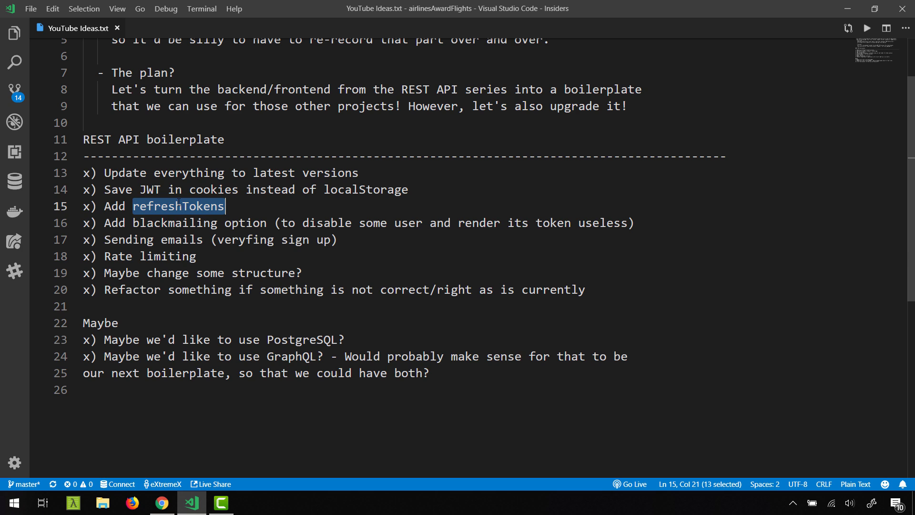
double_click(149, 188)
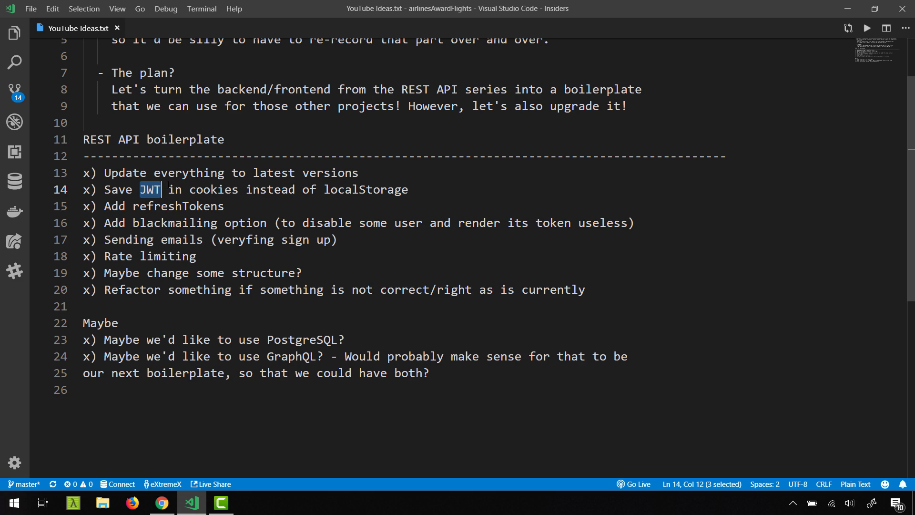
double_click(178, 206)
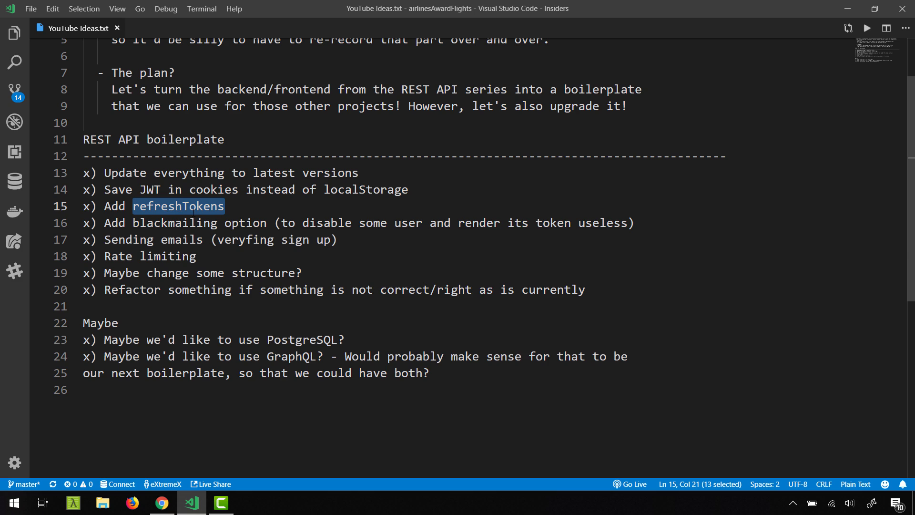
double_click(150, 189)
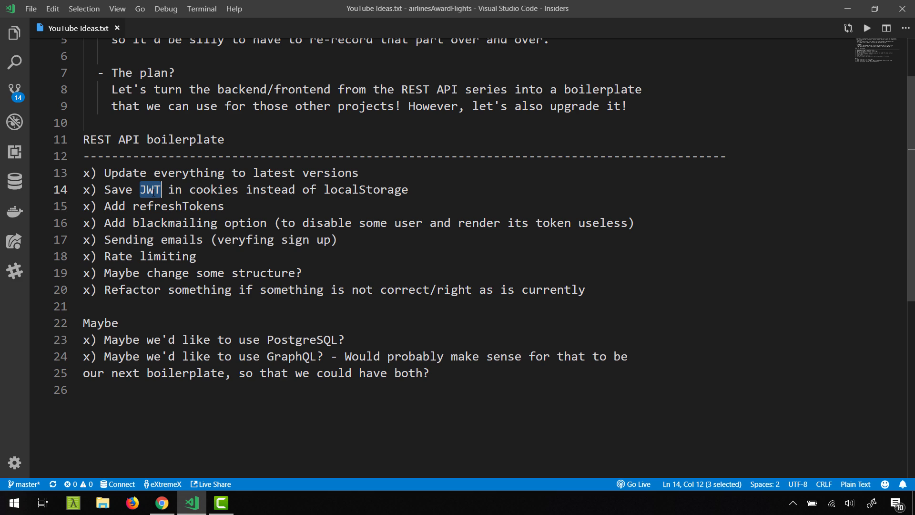
left_click(163, 206)
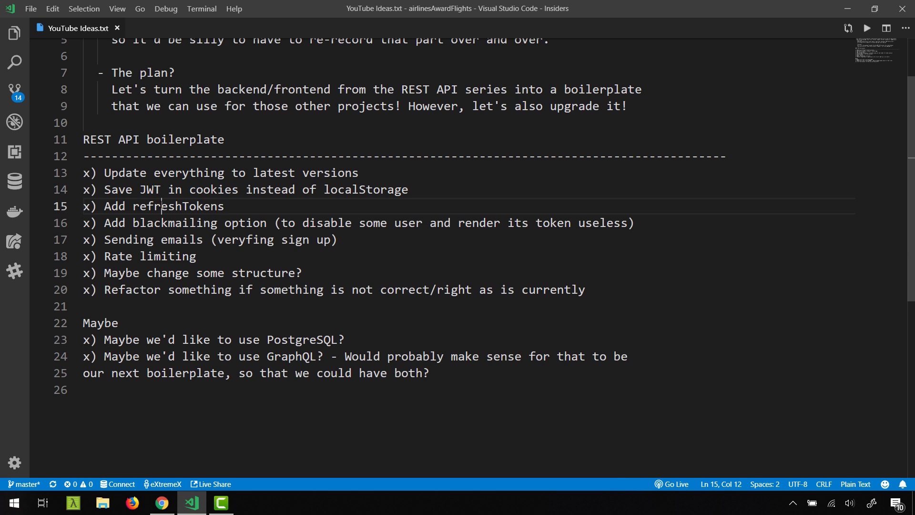
double_click(150, 189)
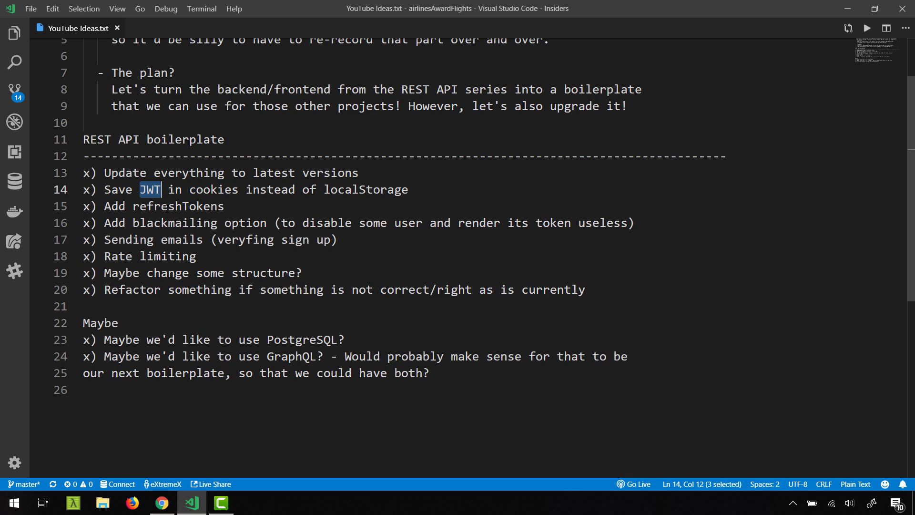
double_click(178, 206)
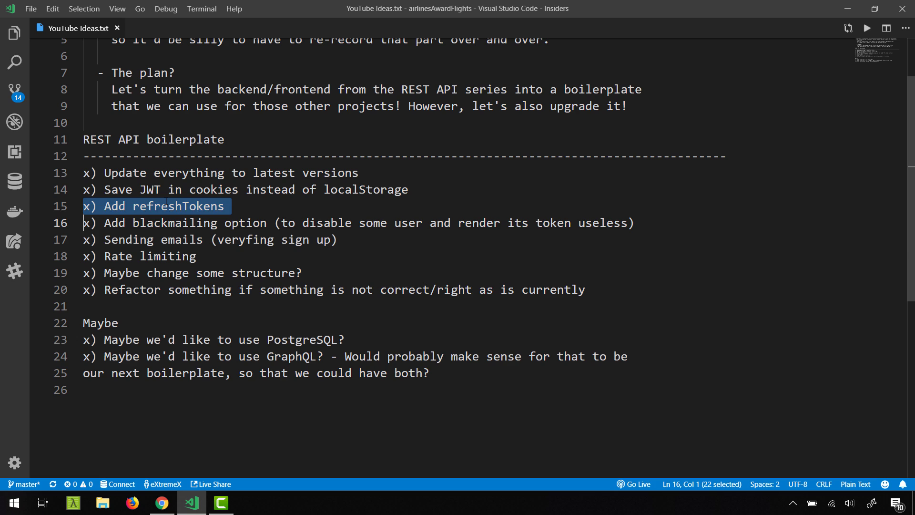
left_click(224, 206)
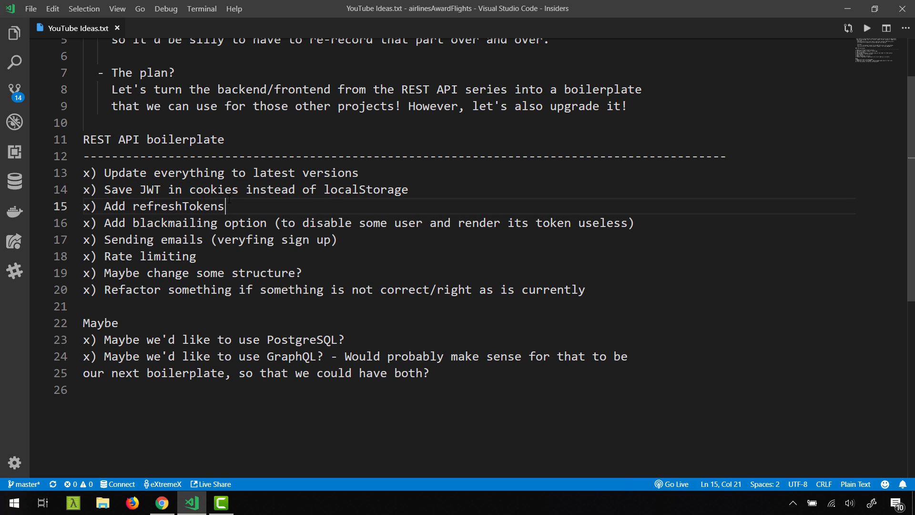
double_click(150, 189)
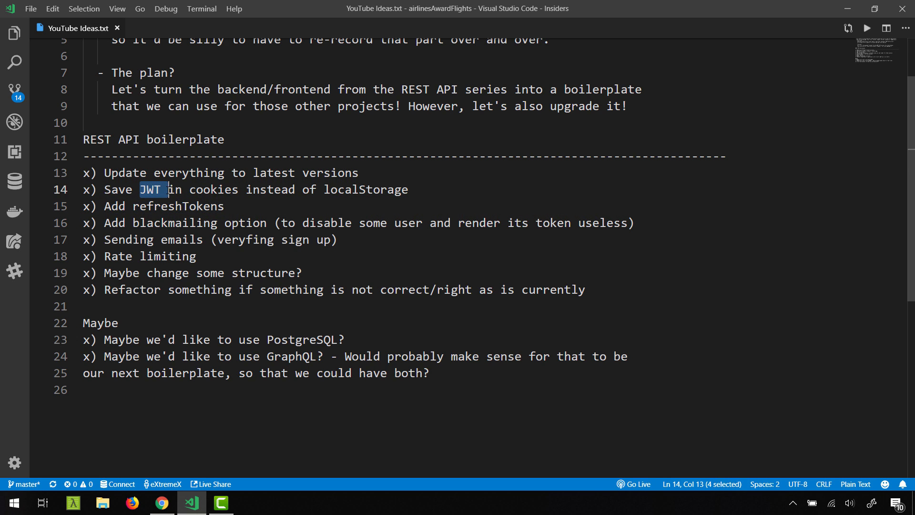
double_click(177, 206)
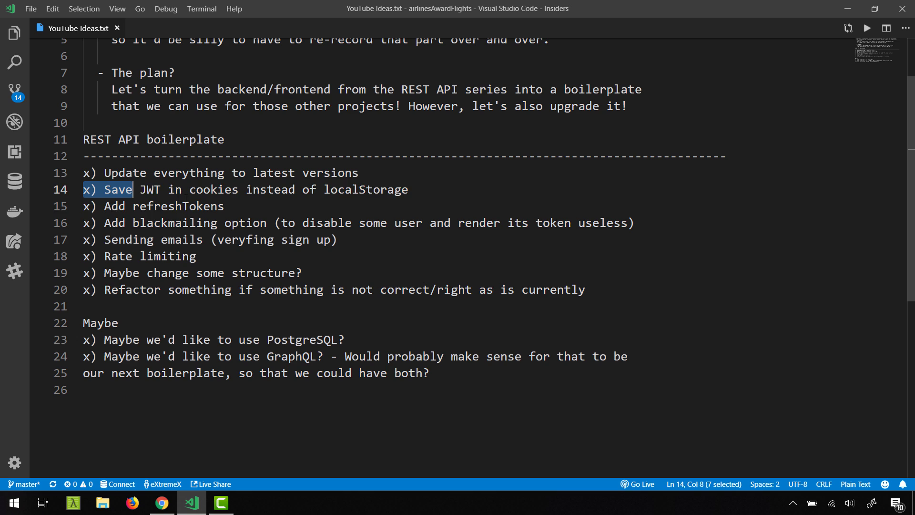
left_click_drag(131, 189, 224, 206)
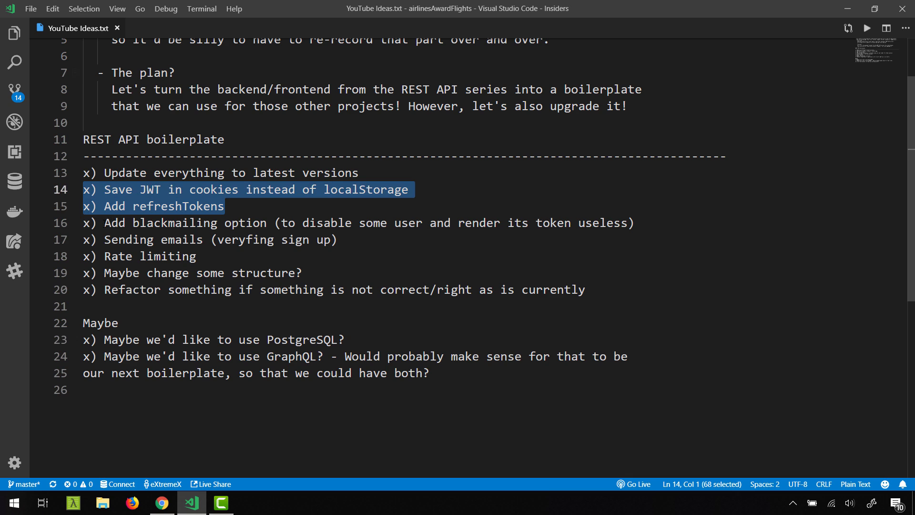
- Reword 'blackmailing' to 'blacklisting option', then move on to the sending emails item
double_click(173, 223)
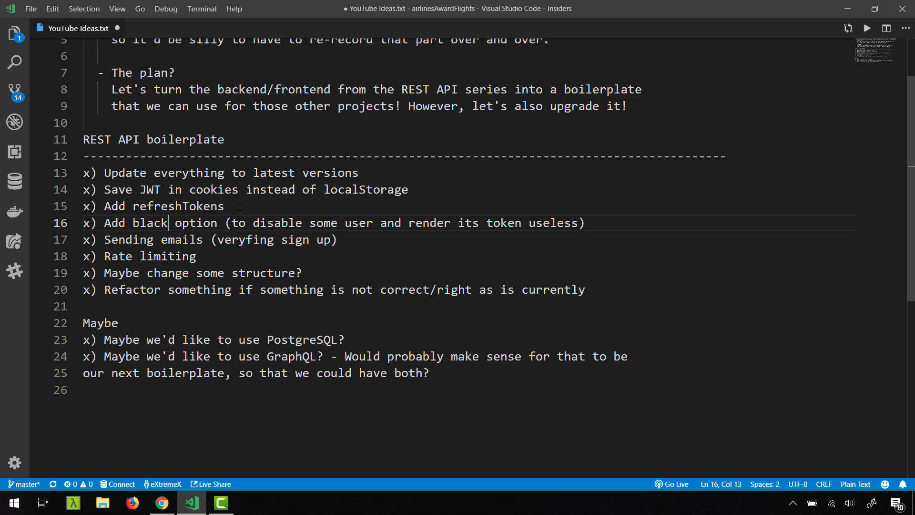
type("listing")
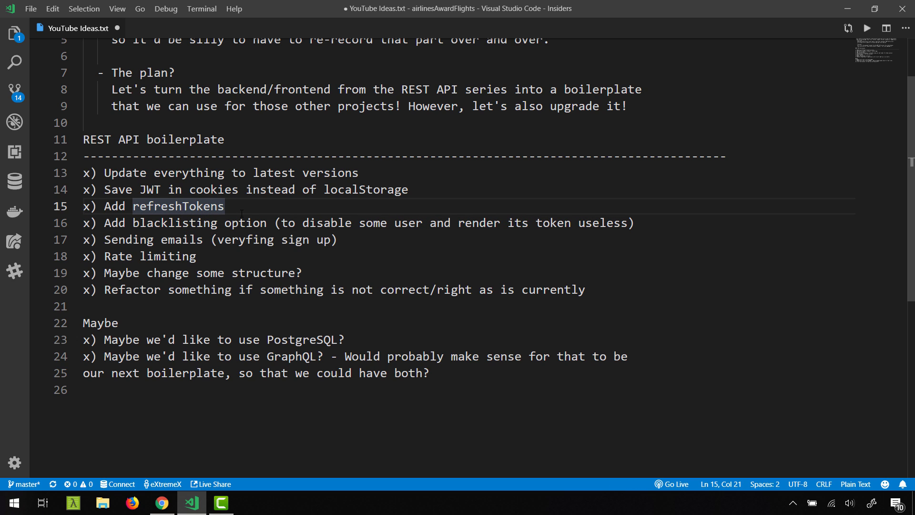
mouse_move(532, 271)
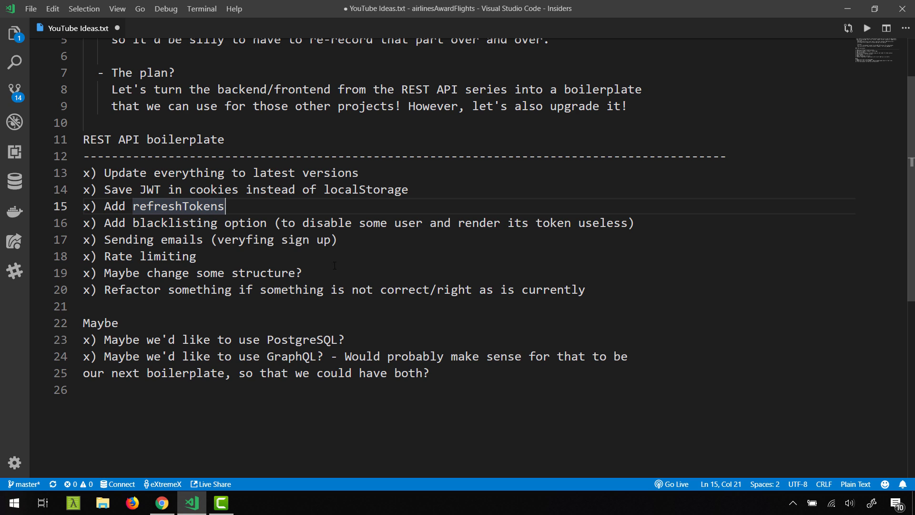
double_click(149, 189)
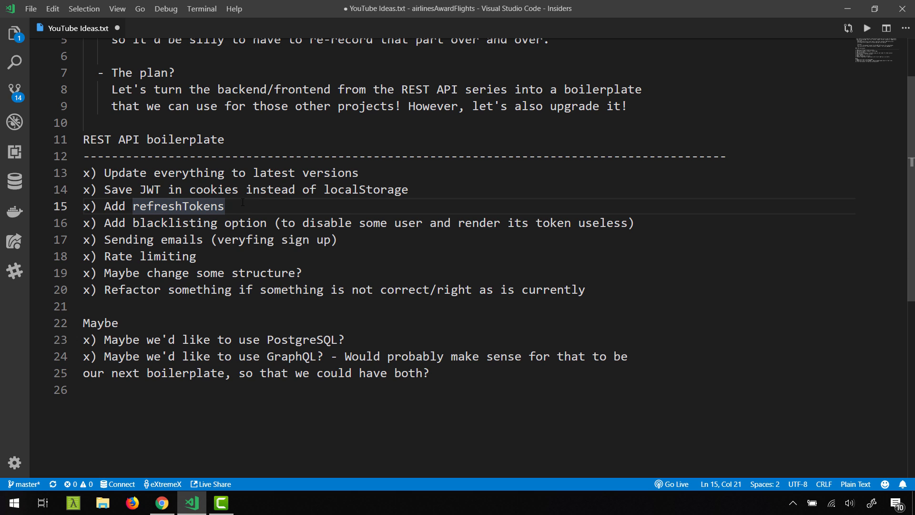
left_click(210, 223)
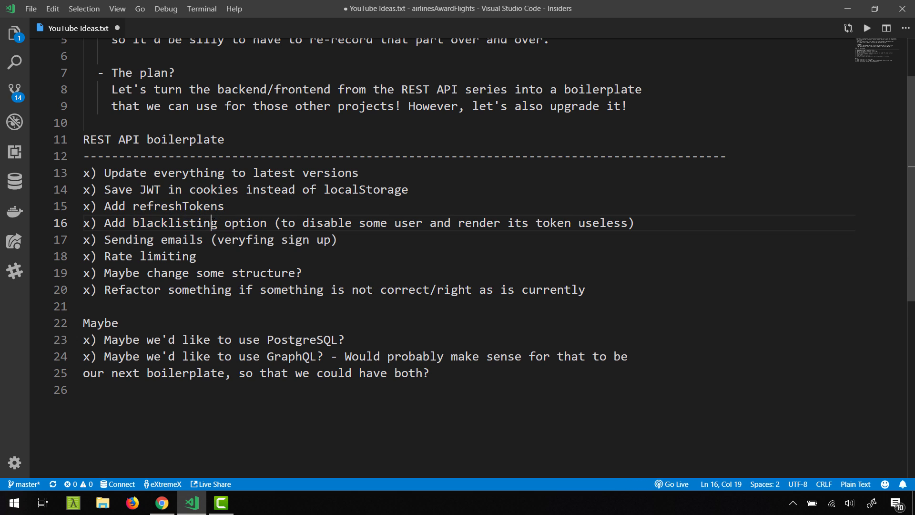
double_click(173, 223)
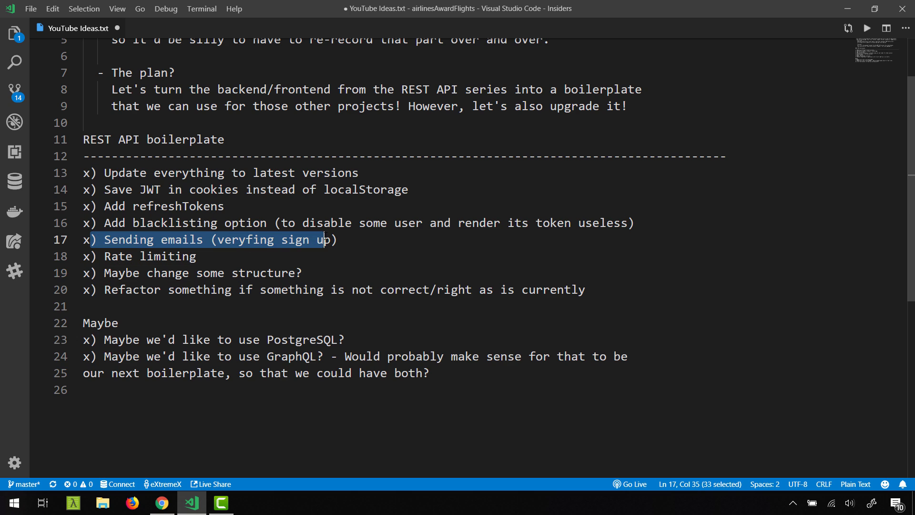
- Review the verifying sign-up and rate limiting items, then switch over to the repository in Chrome
left_click(337, 240)
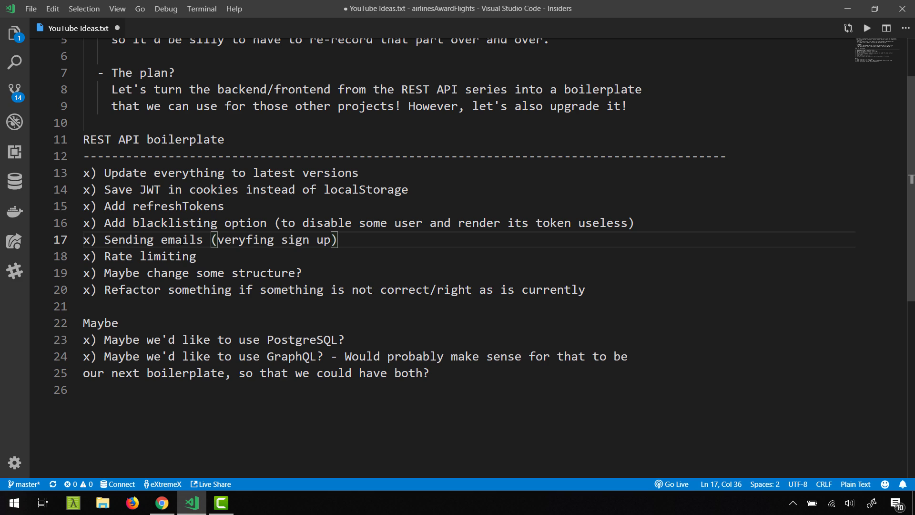
double_click(150, 256)
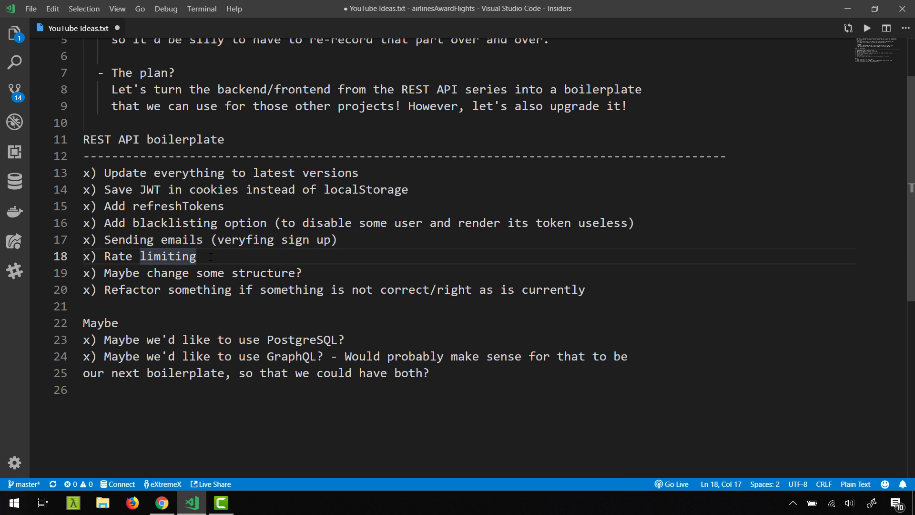
double_click(167, 257)
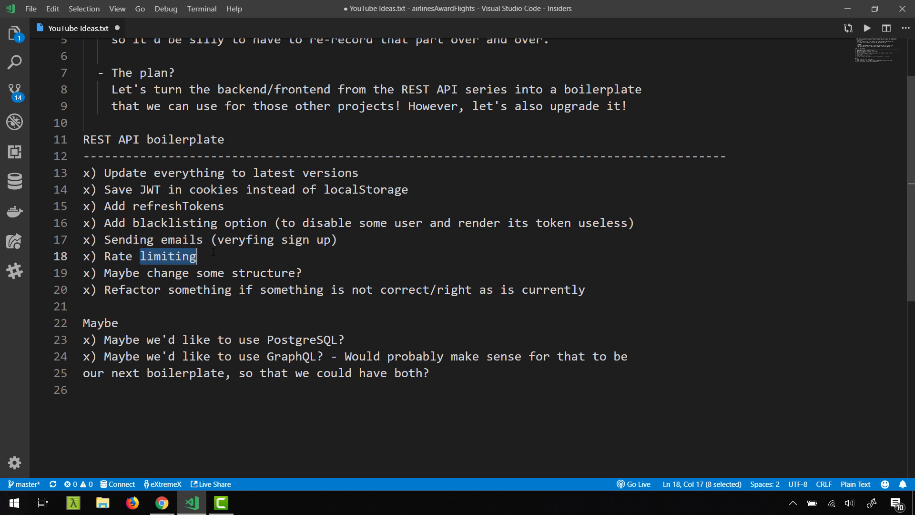
left_click(199, 257)
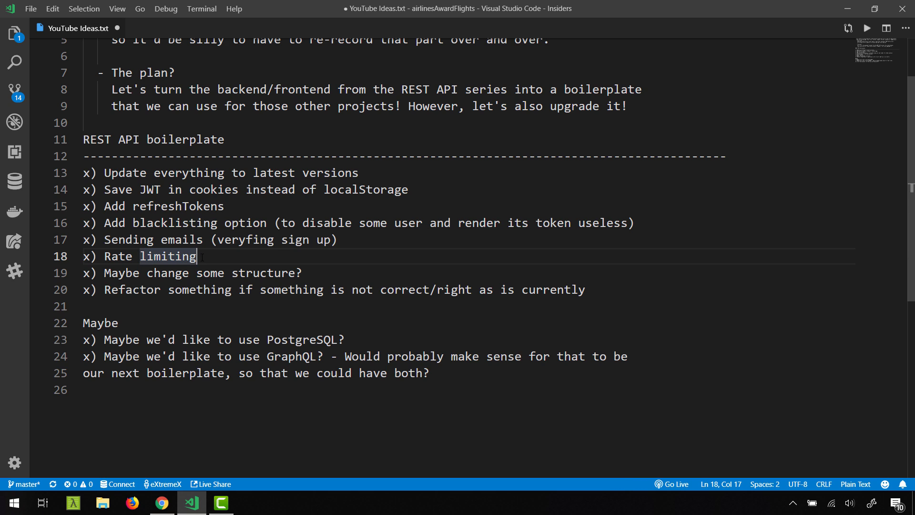
key("Home")
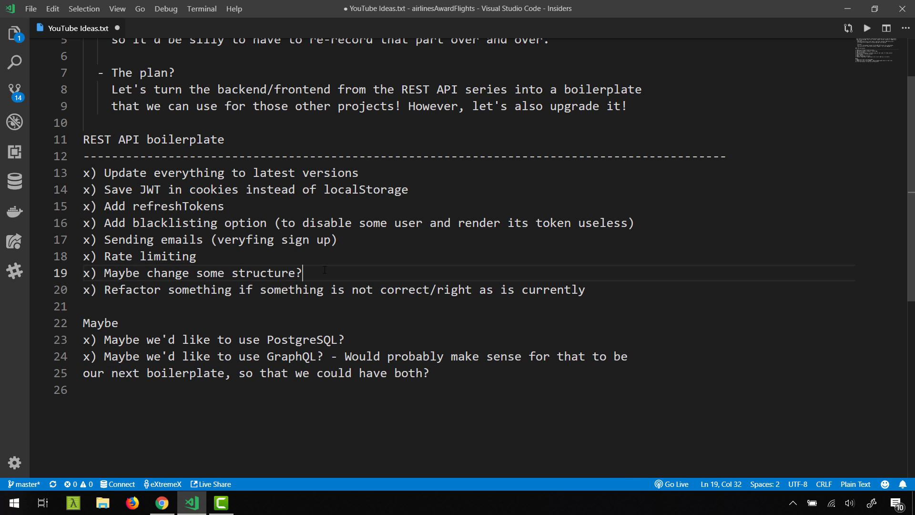
left_click(163, 502)
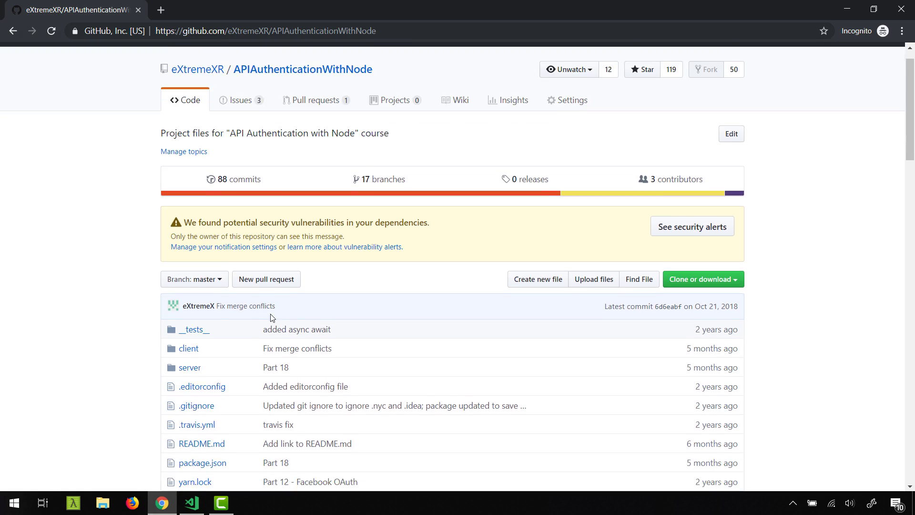
- Browse the repository's server folder on GitHub, then switch back to the YouTube Ideas plan
scroll("down", 3)
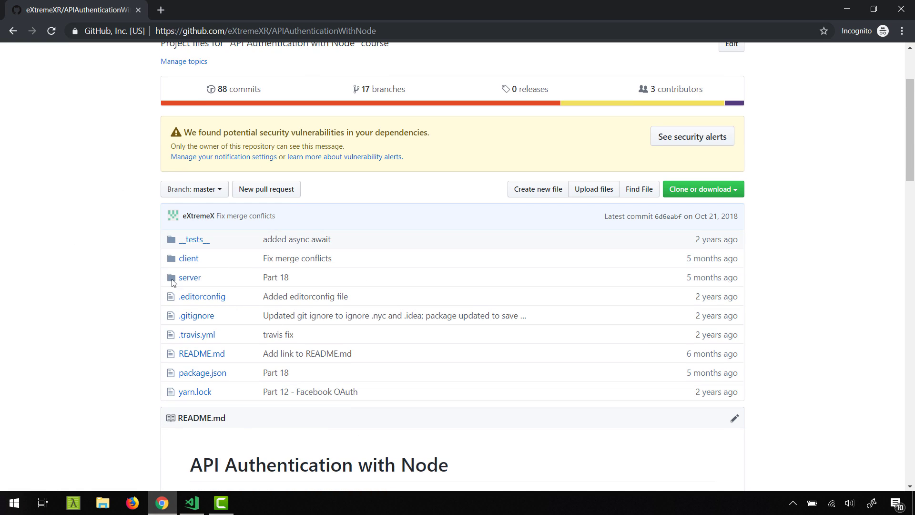
left_click(190, 278)
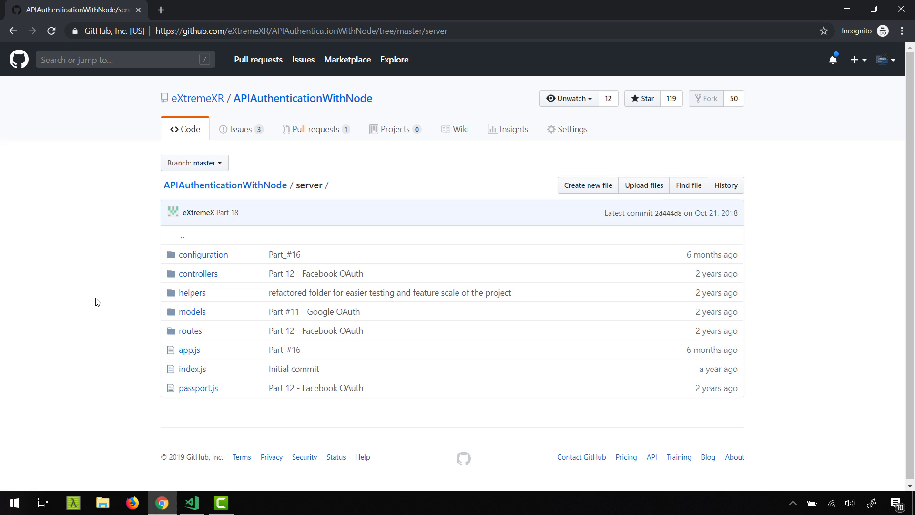
mouse_move(228, 316)
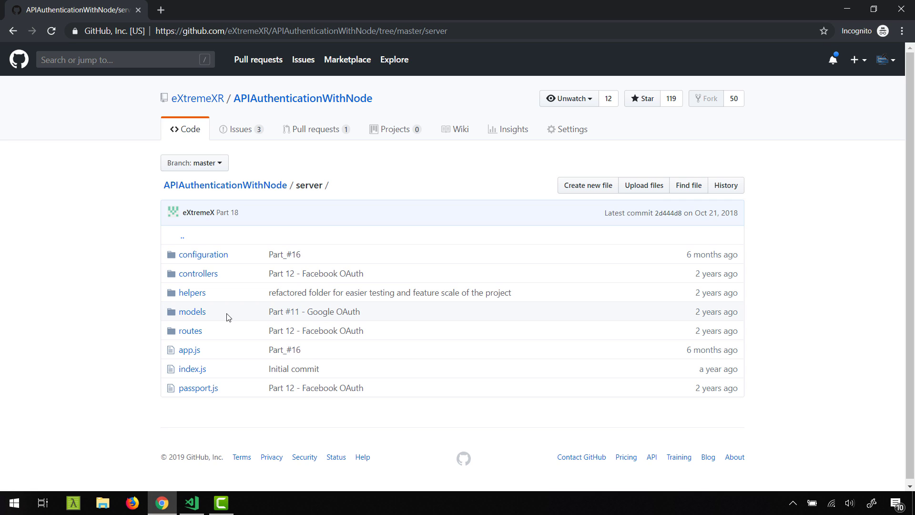
mouse_move(176, 408)
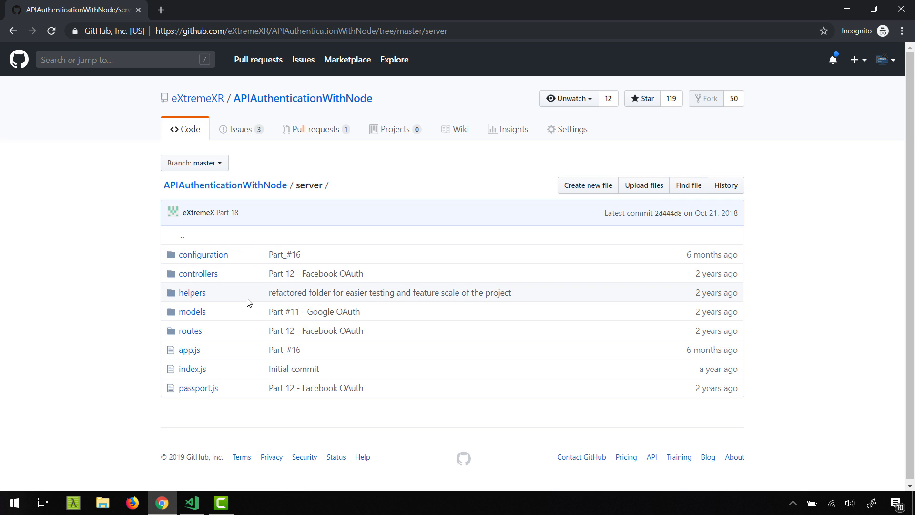
mouse_move(222, 310)
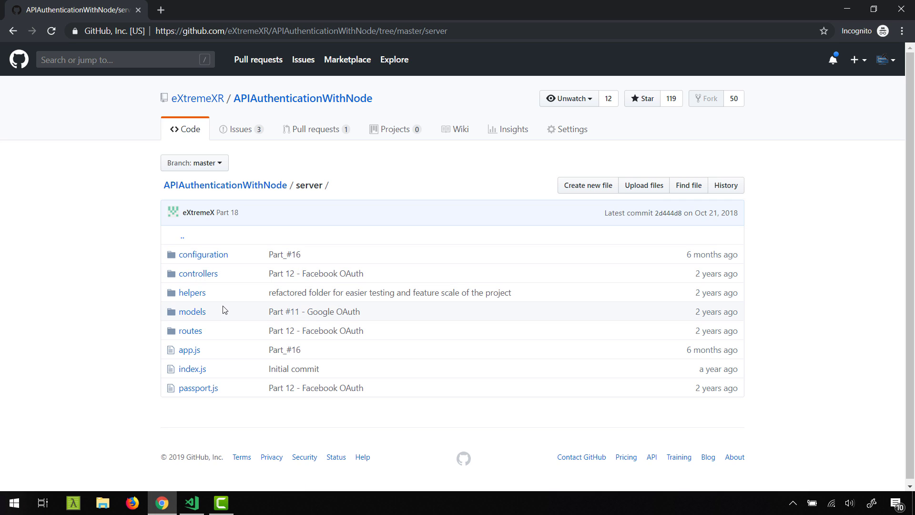
mouse_move(225, 304)
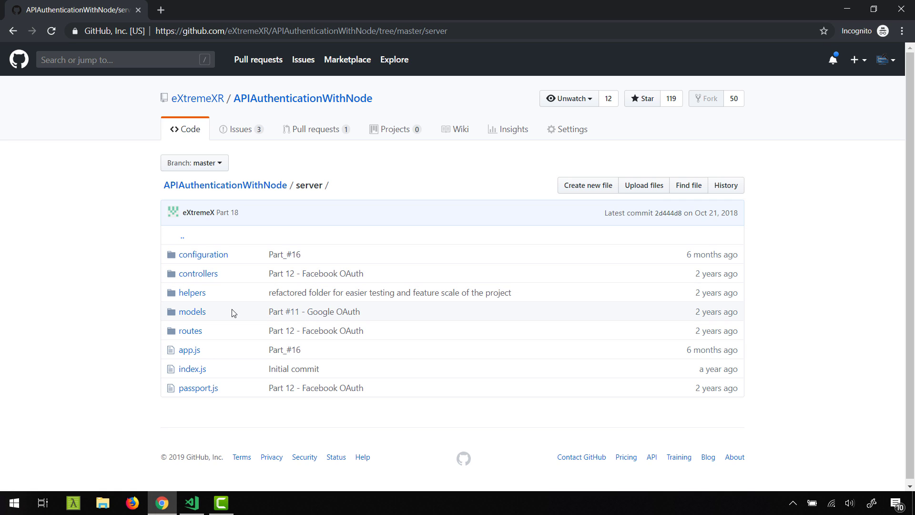
mouse_move(180, 441)
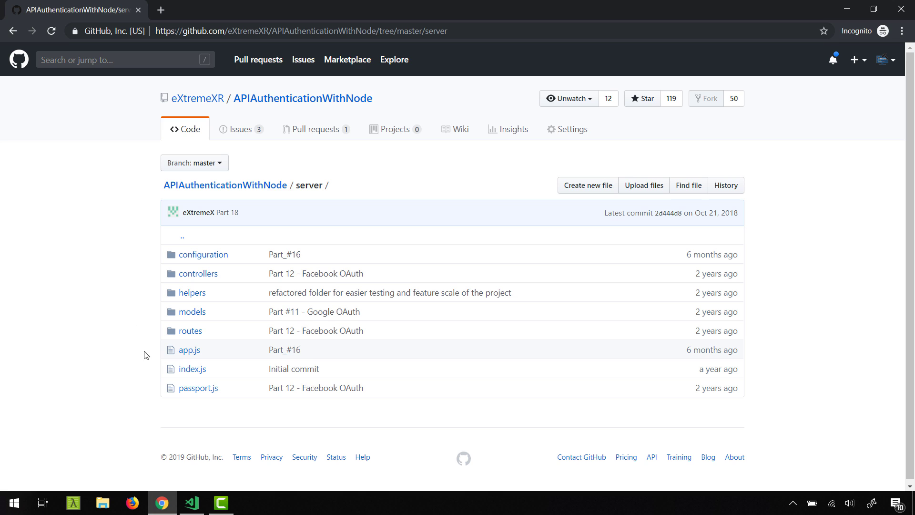
left_click(190, 502)
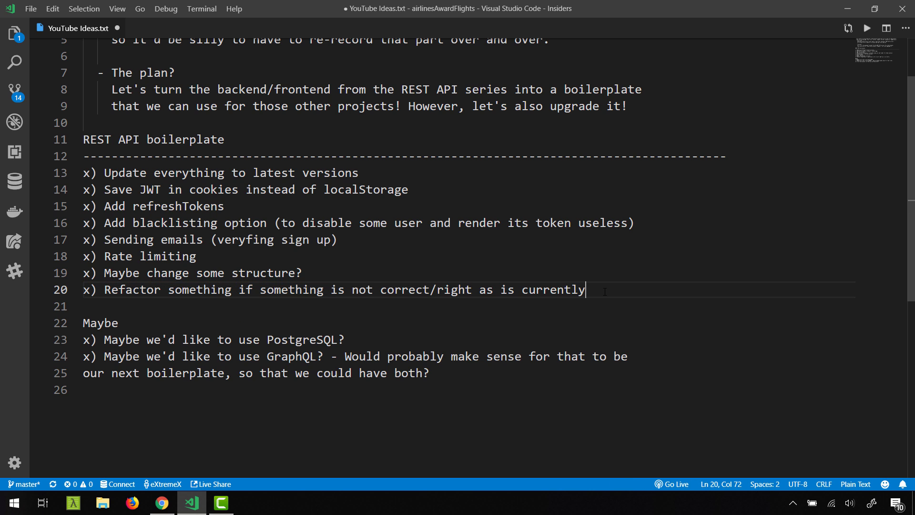
- Open server/controllers/users.js on GitHub and highlight the googleOAuth response line
double_click(553, 290)
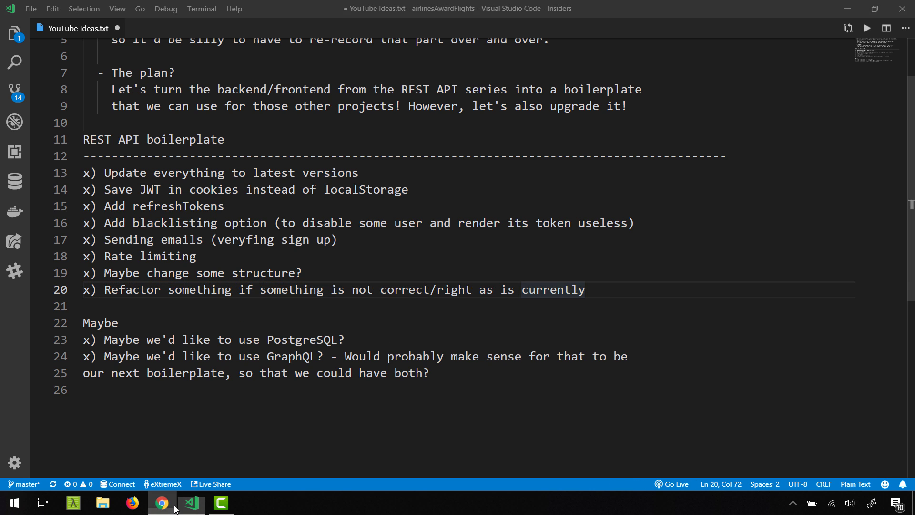
left_click(163, 502)
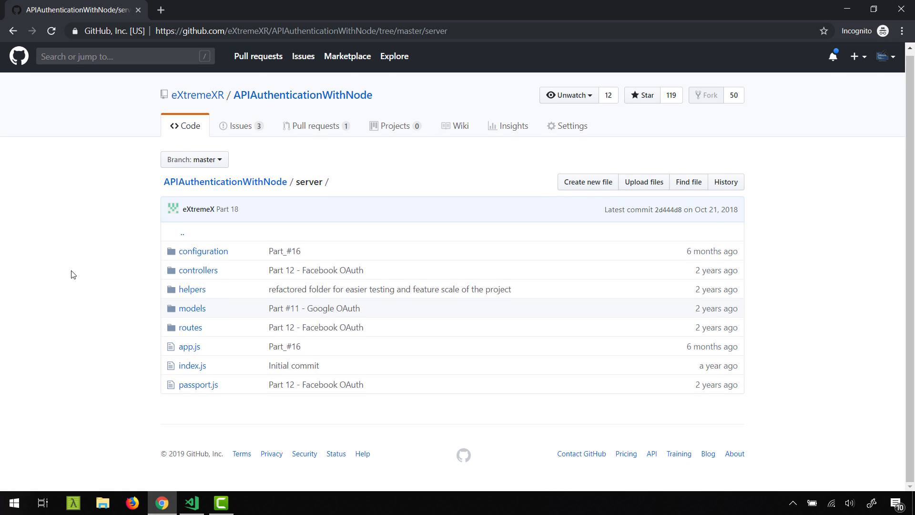
mouse_move(74, 269)
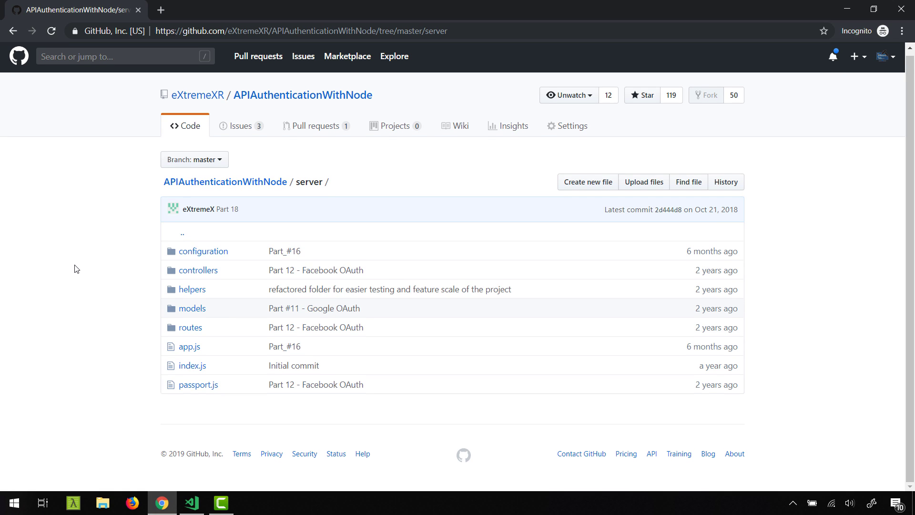
mouse_move(92, 259)
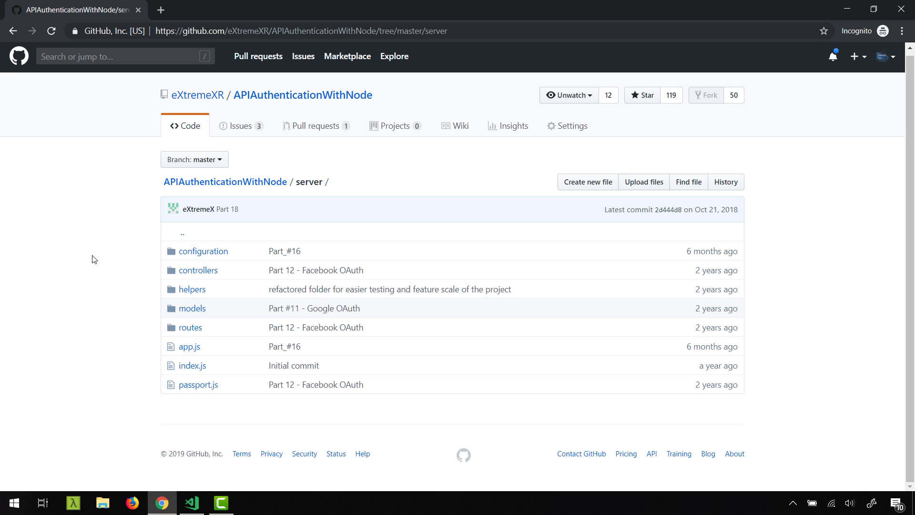
left_click(198, 270)
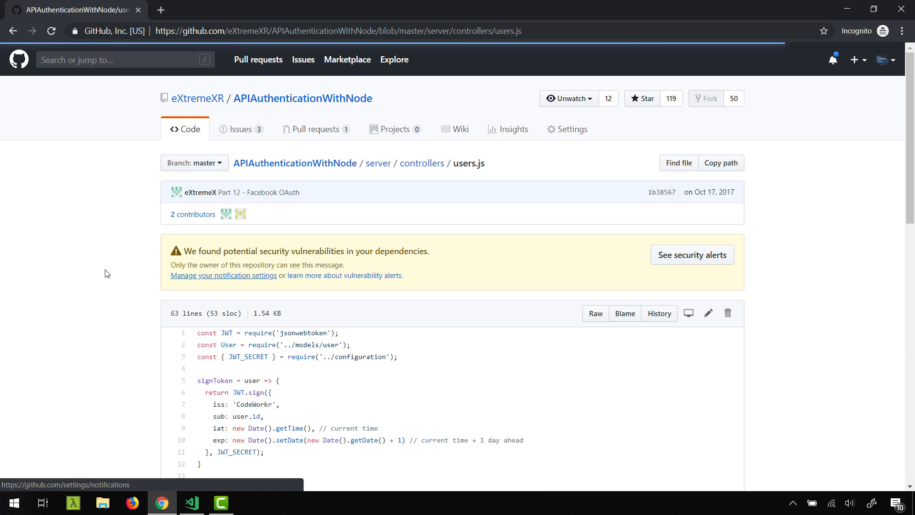
scroll("down", 3)
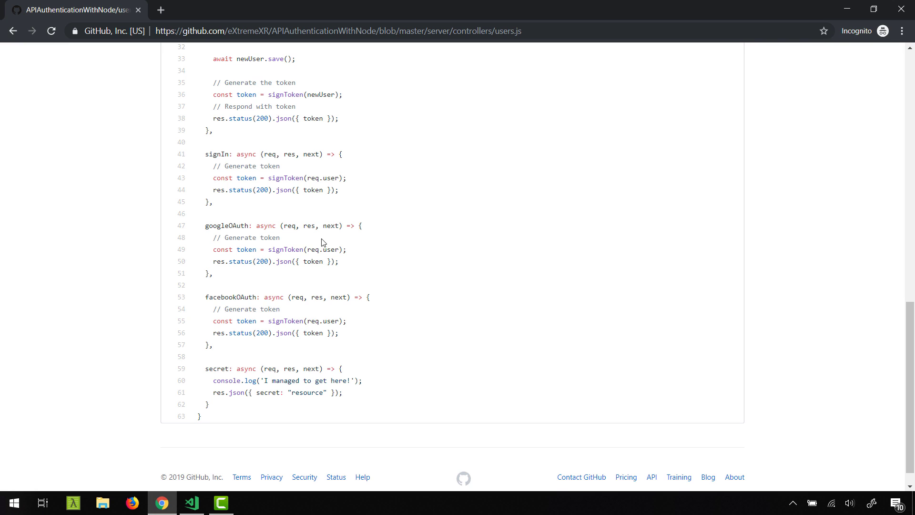
mouse_move(336, 328)
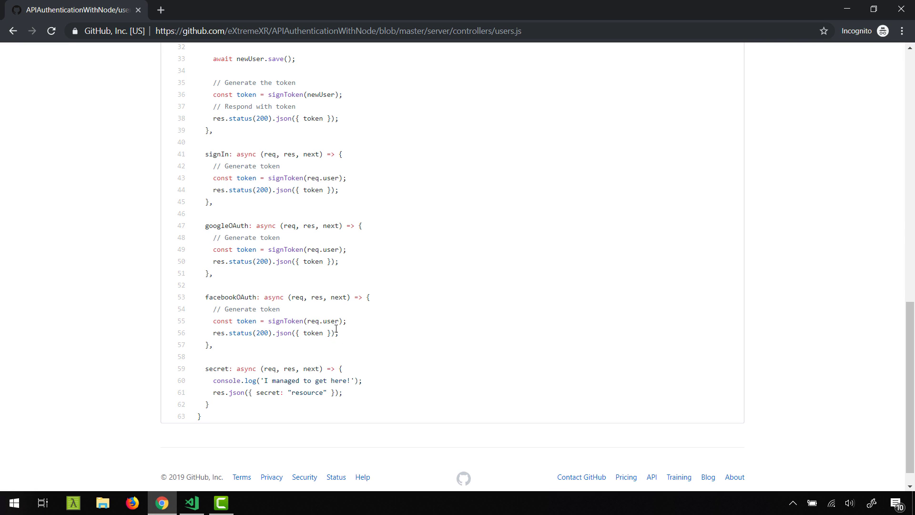
scroll("up", 3)
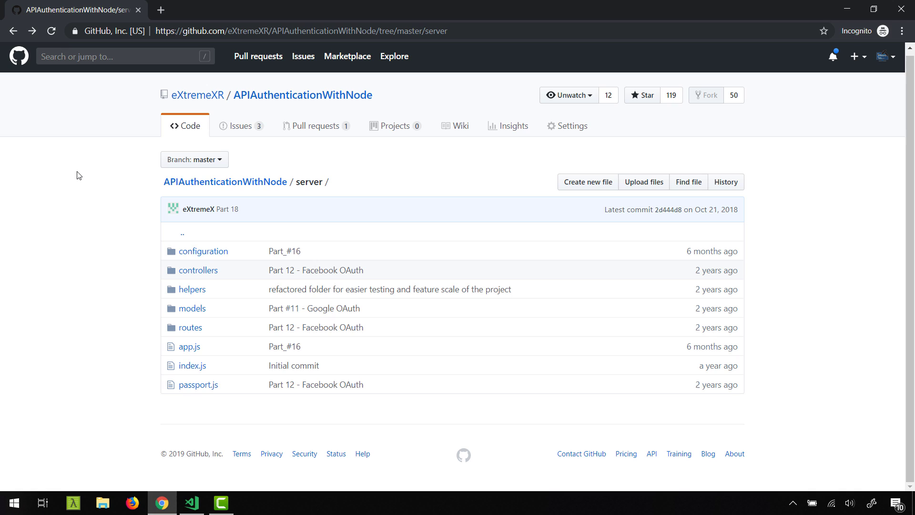
mouse_move(80, 178)
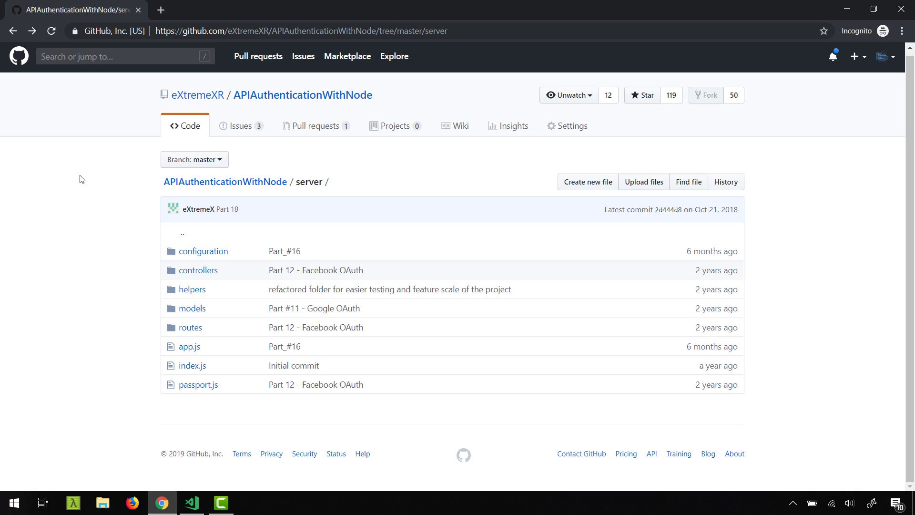
left_click(198, 270)
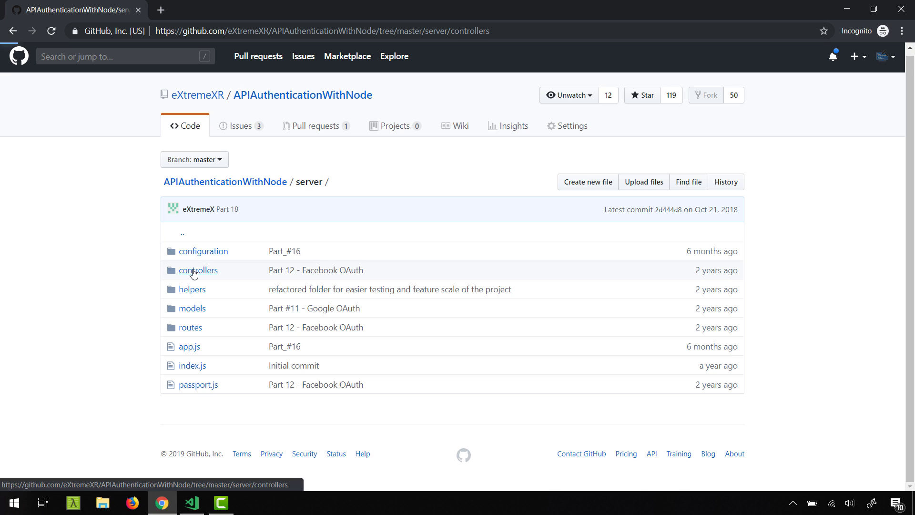
left_click(199, 269)
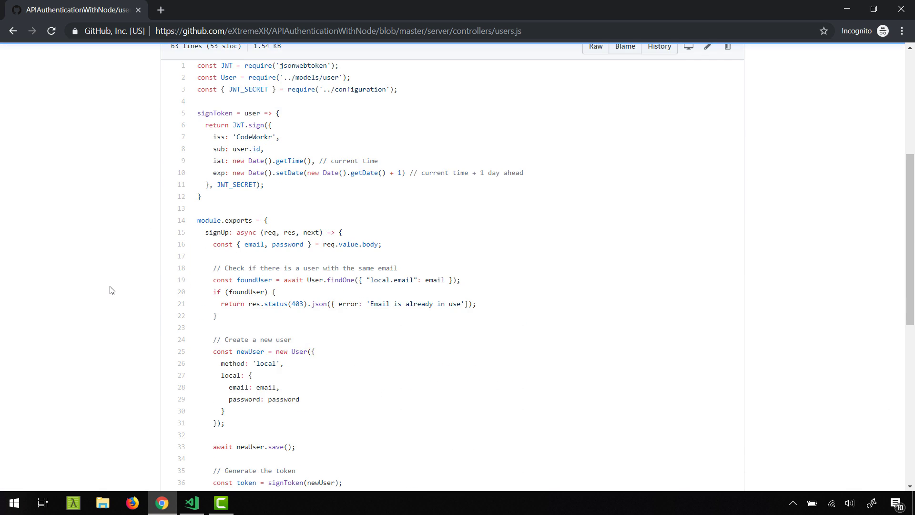
scroll("down", 3)
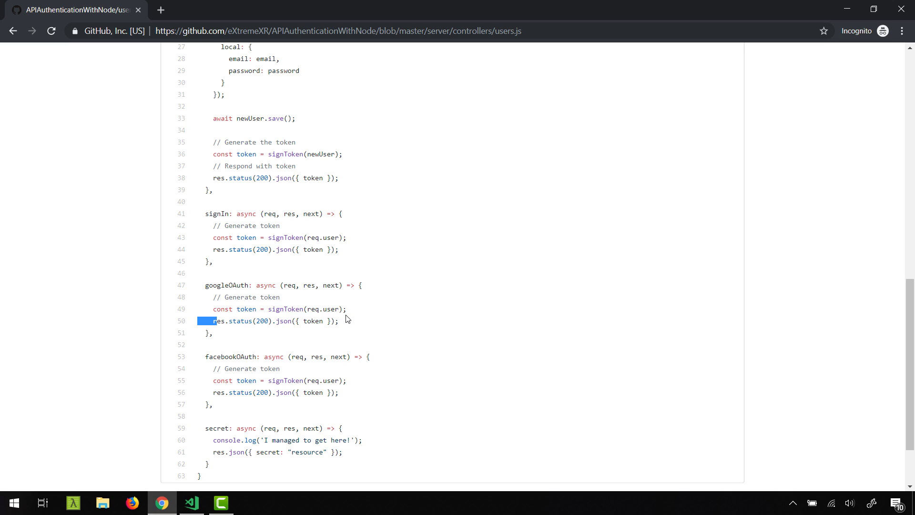
left_click_drag(214, 320, 347, 309)
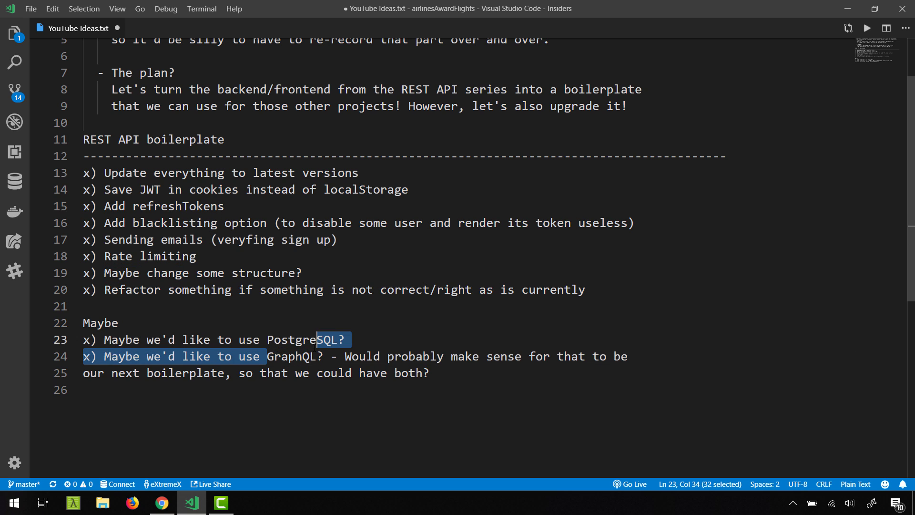
double_click(292, 355)
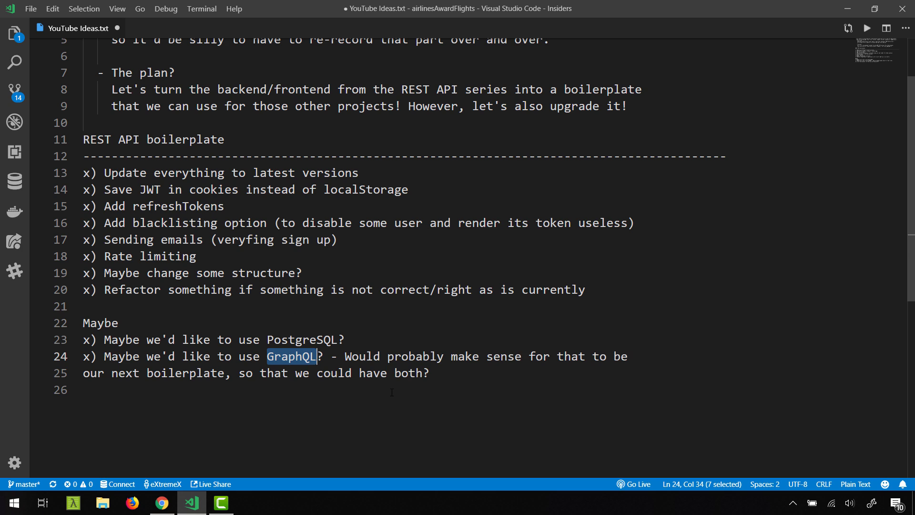
left_click(100, 323)
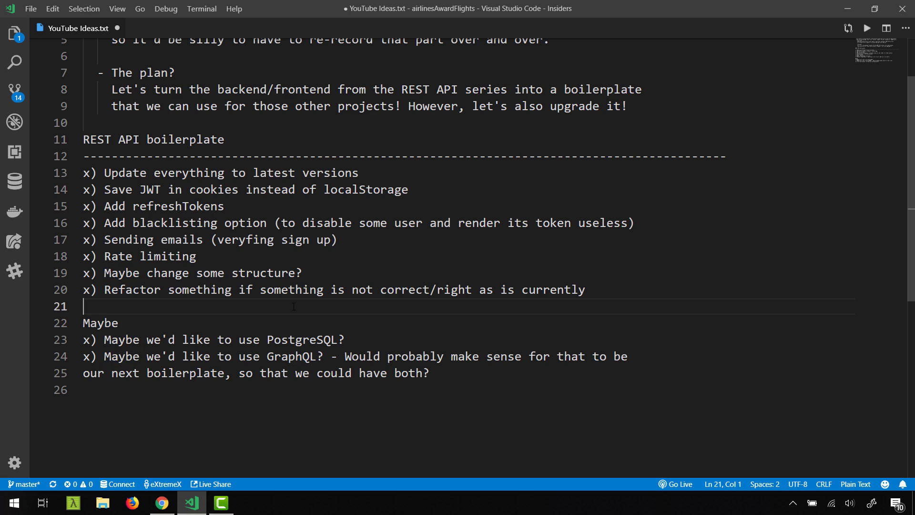
left_click(162, 503)
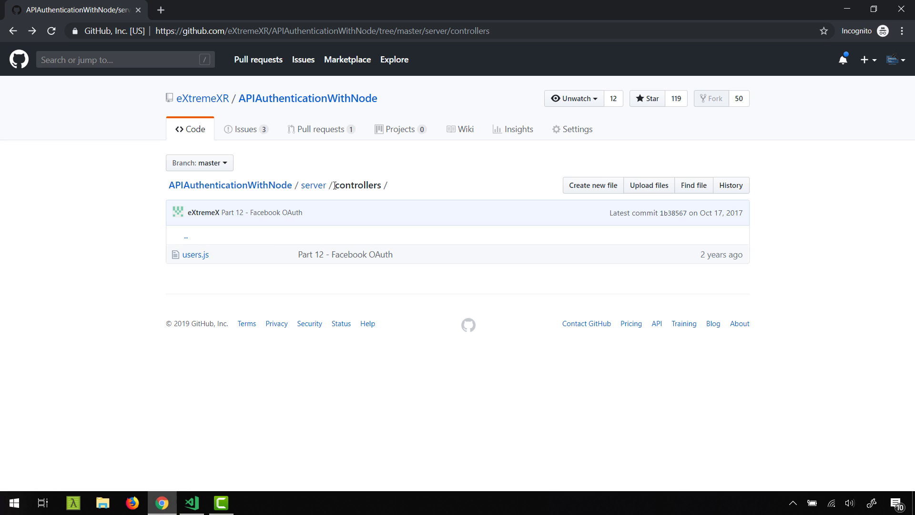
left_click(11, 30)
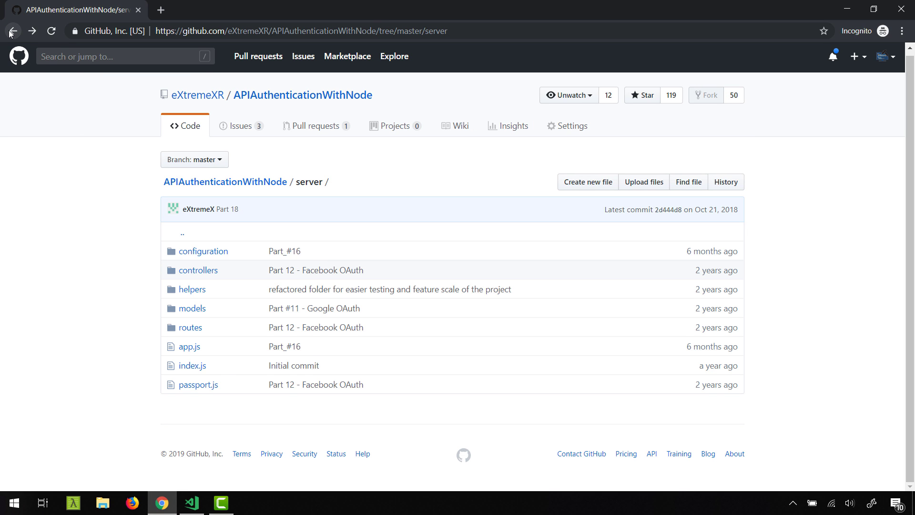
left_click(191, 502)
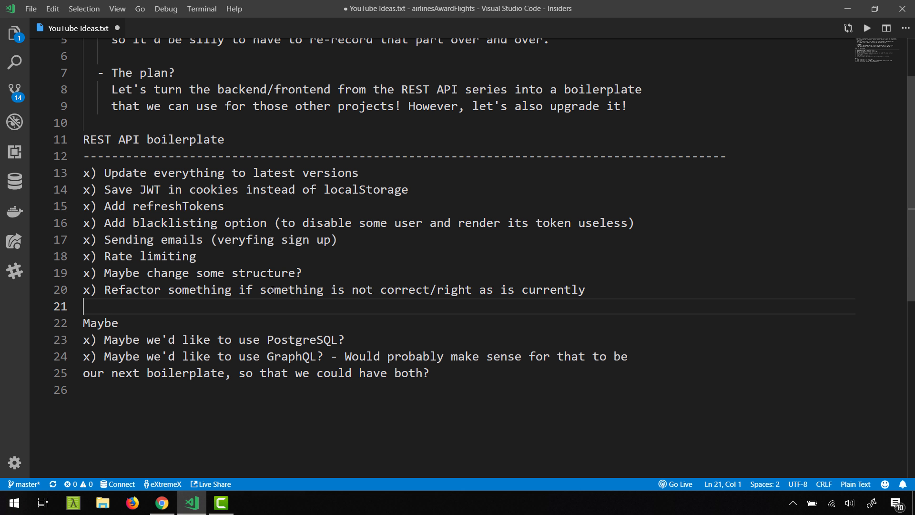
double_click(100, 323)
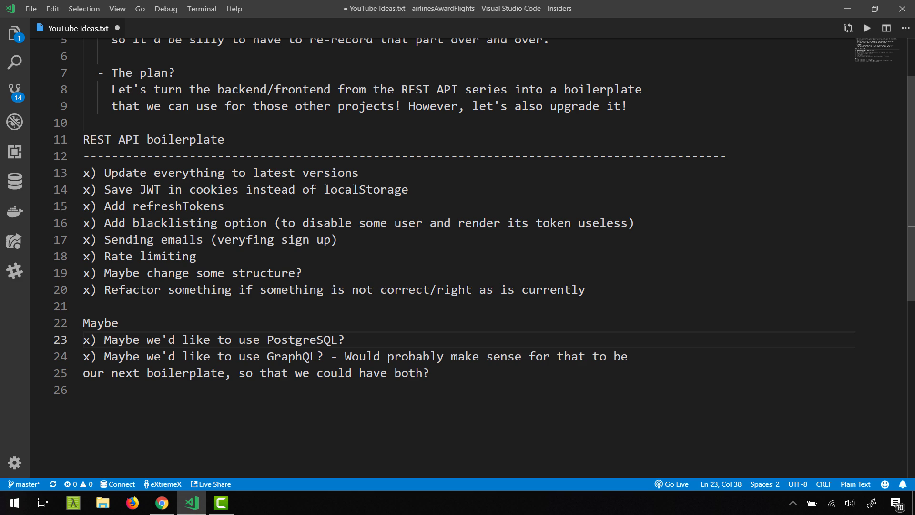
double_click(302, 339)
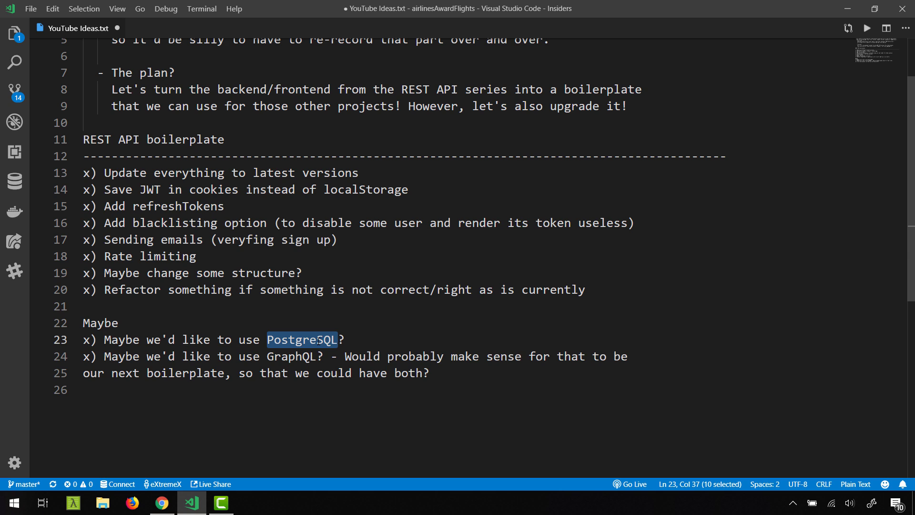
mouse_move(331, 315)
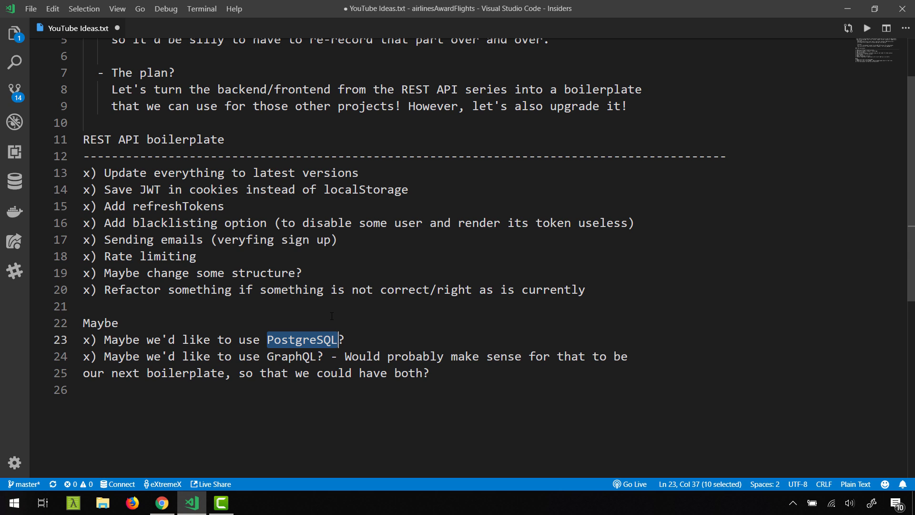
mouse_move(328, 368)
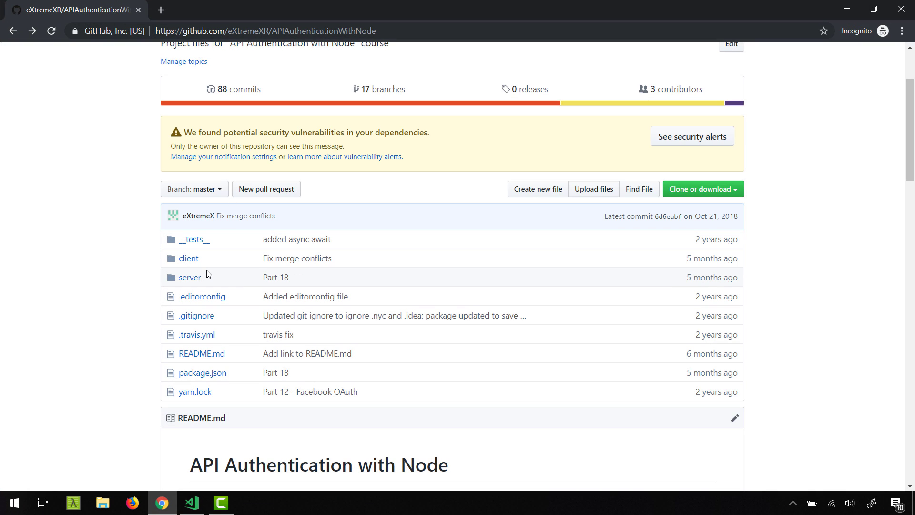
mouse_move(207, 275)
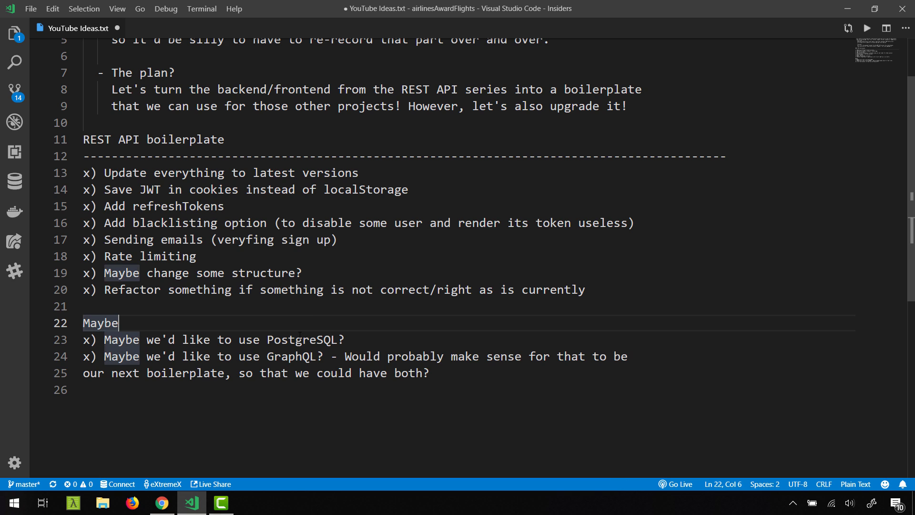
double_click(302, 340)
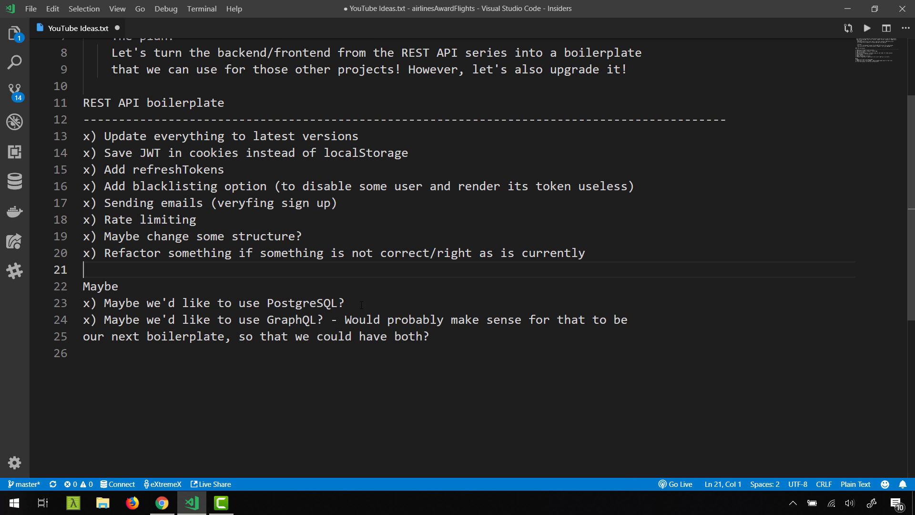
left_click_drag(84, 304, 429, 337)
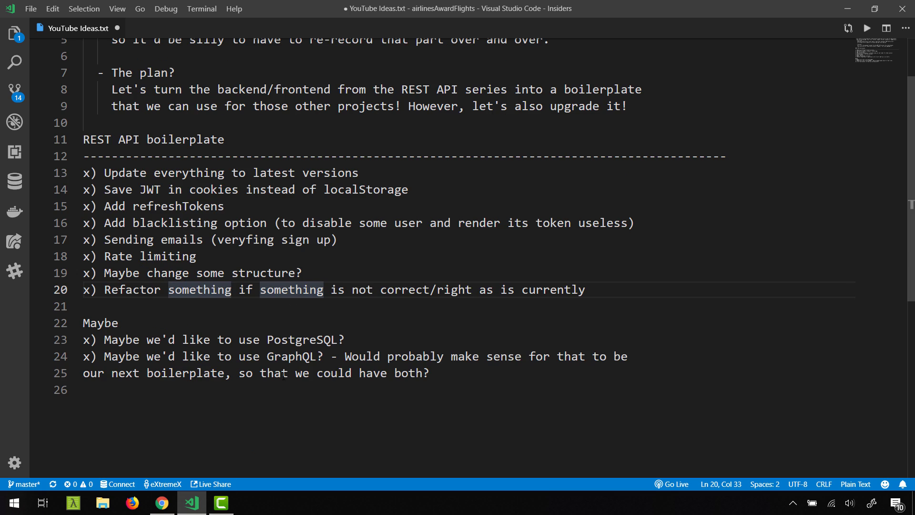
double_click(302, 339)
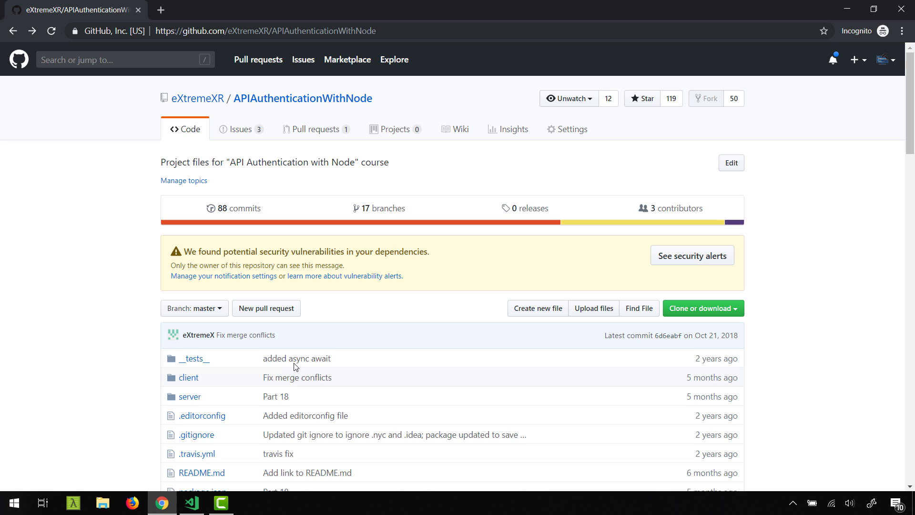
- Scroll through the repository front page and README, then bring the YouTube Ideas notes back up
scroll("down", 3)
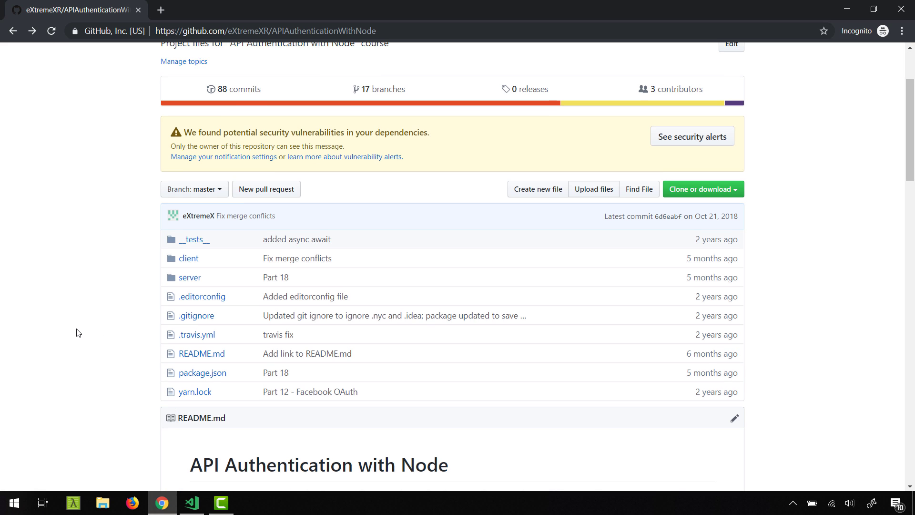
scroll("down", 3)
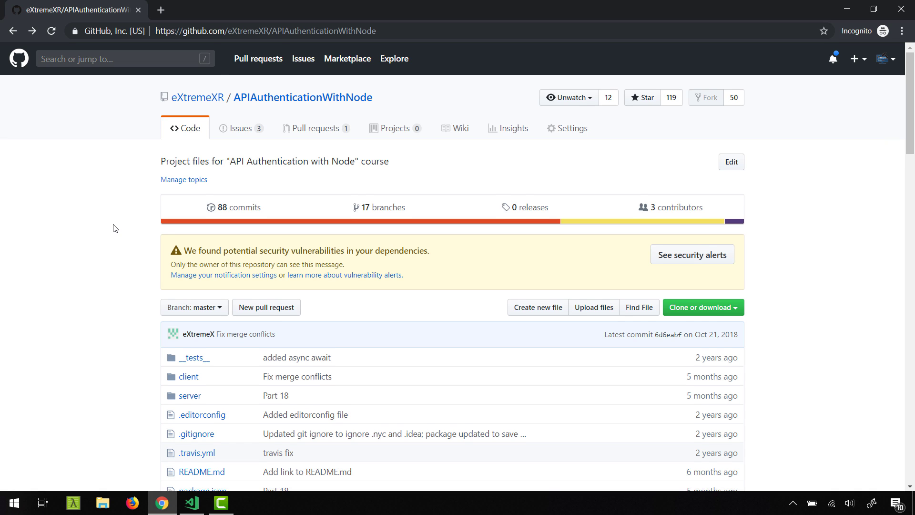
scroll("down", 3)
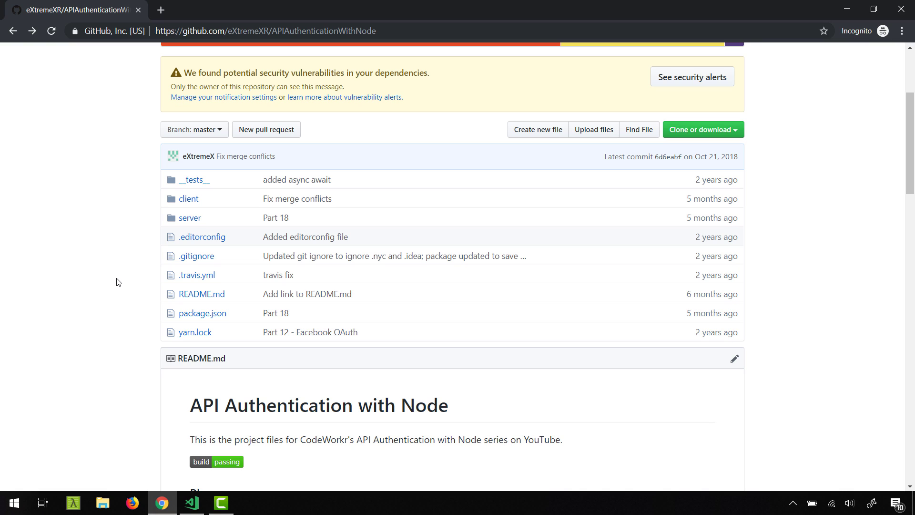
mouse_move(119, 282)
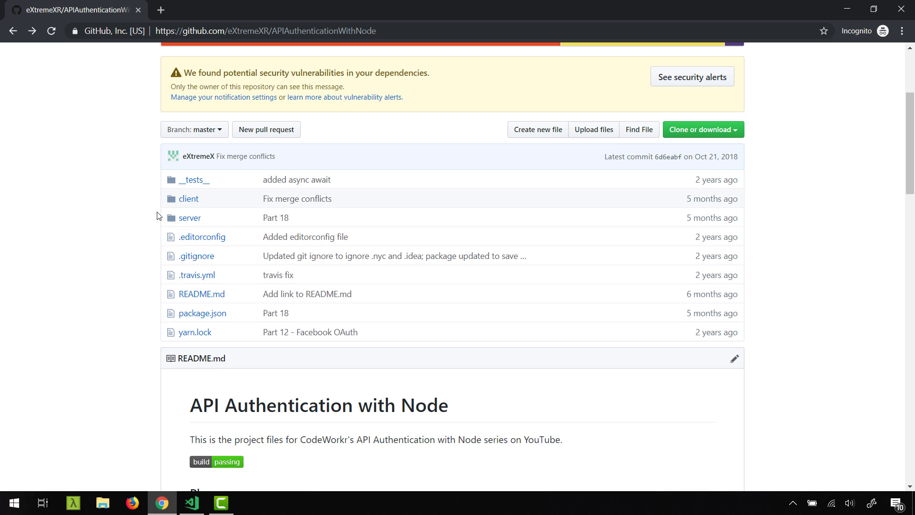
mouse_move(132, 222)
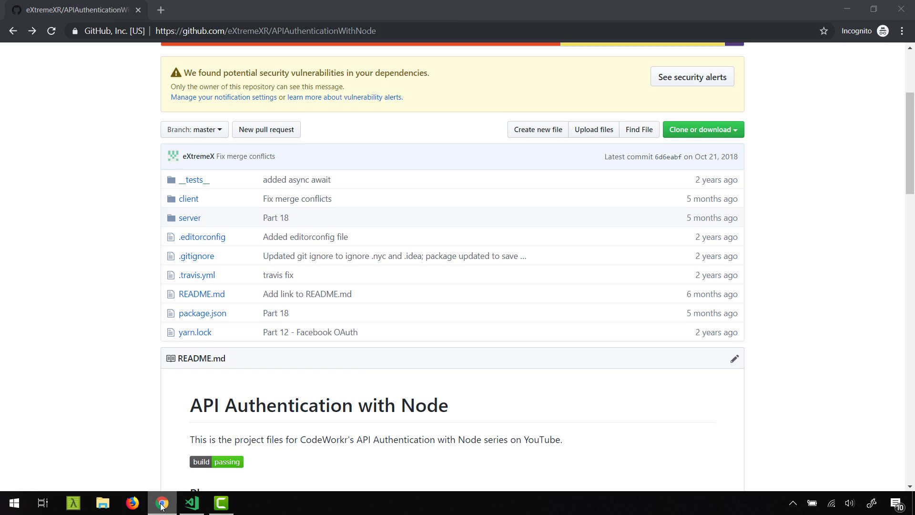
left_click(191, 504)
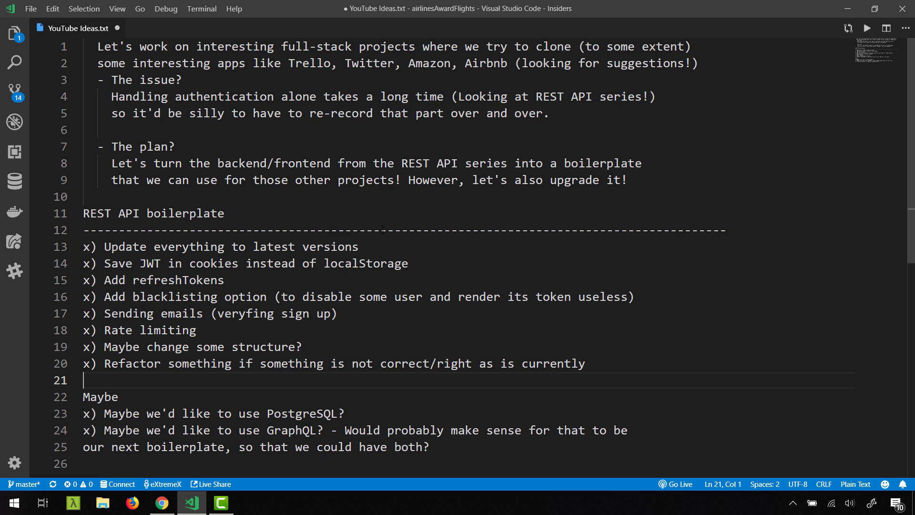
key("ctrl+a")
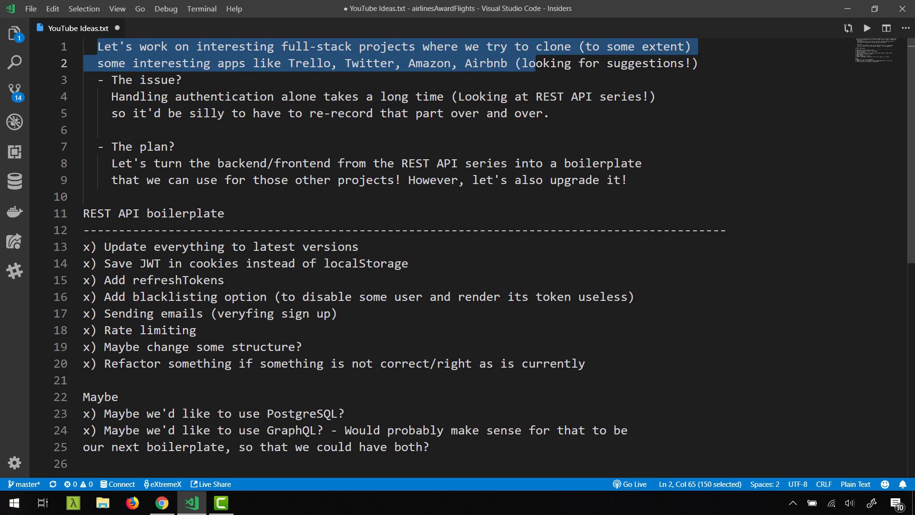
scroll("down", 3)
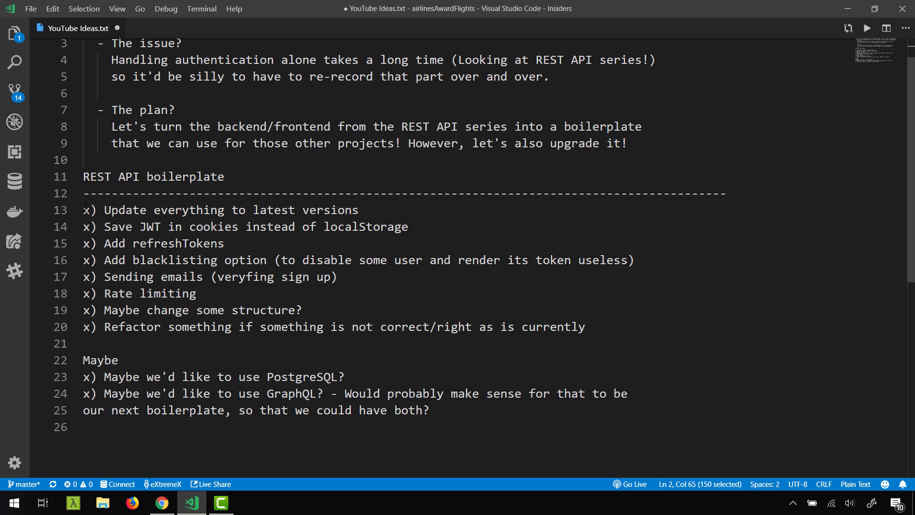
left_click_drag(84, 210, 585, 327)
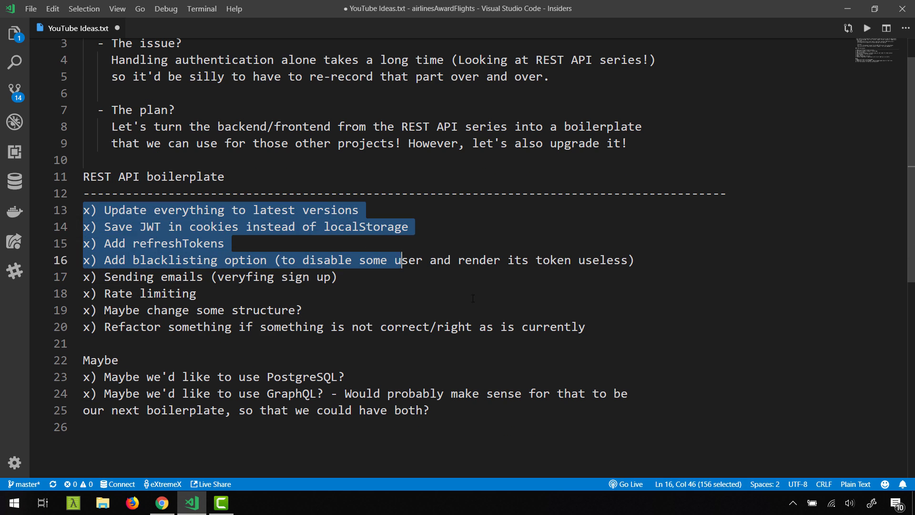
left_click(583, 327)
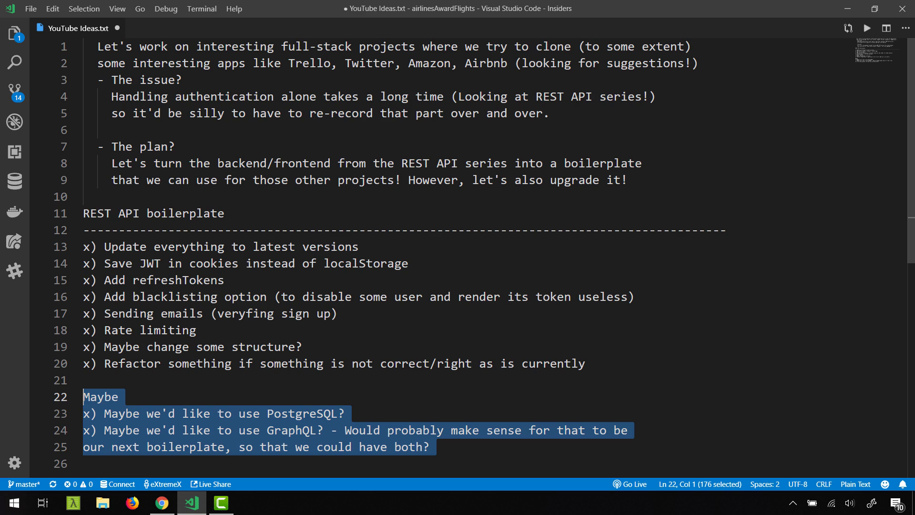
left_click(165, 380)
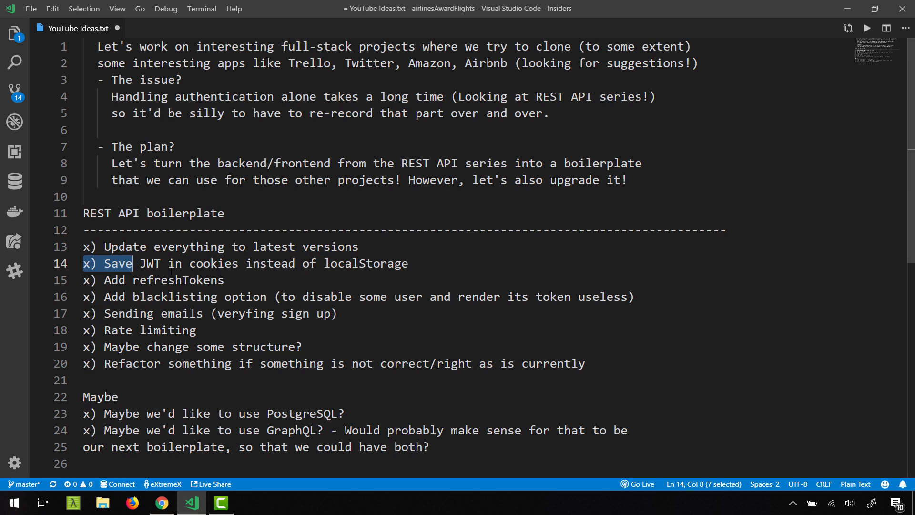
left_click_drag(133, 263, 245, 263)
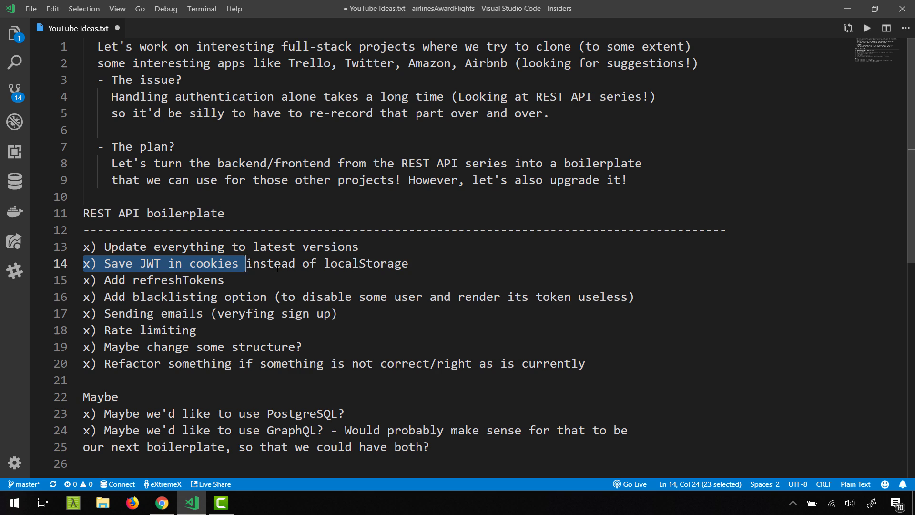